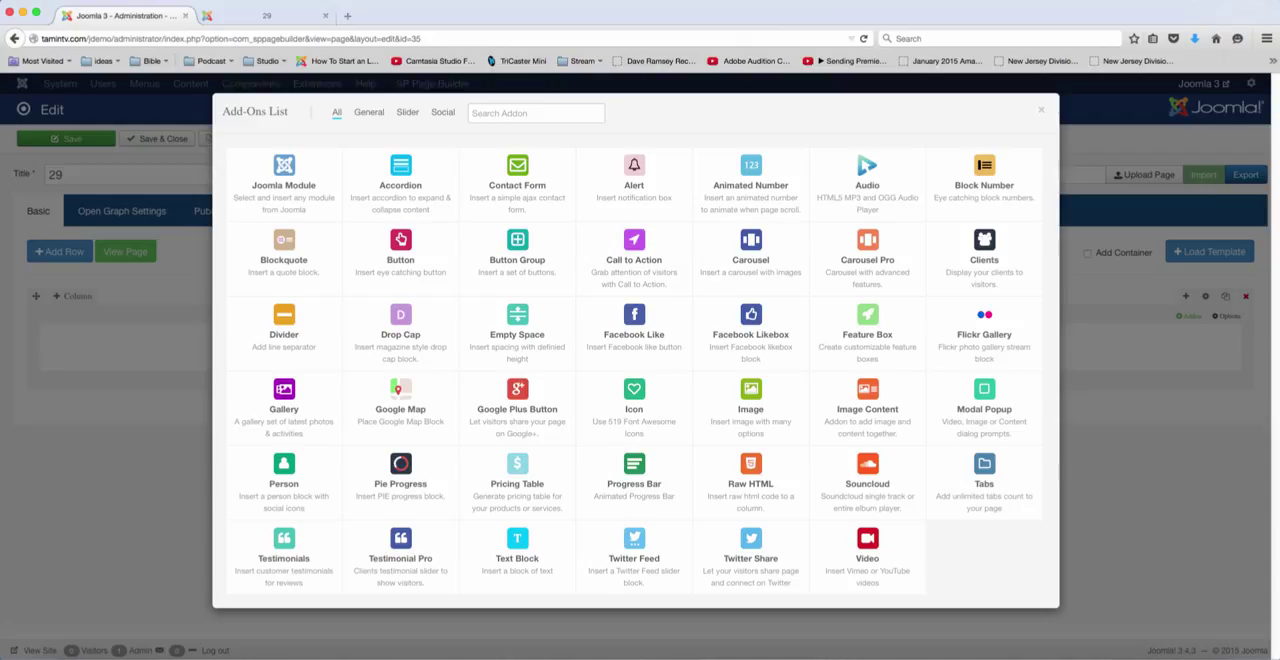
{"action": "mouse_move", "coordinate": [532, 466]}
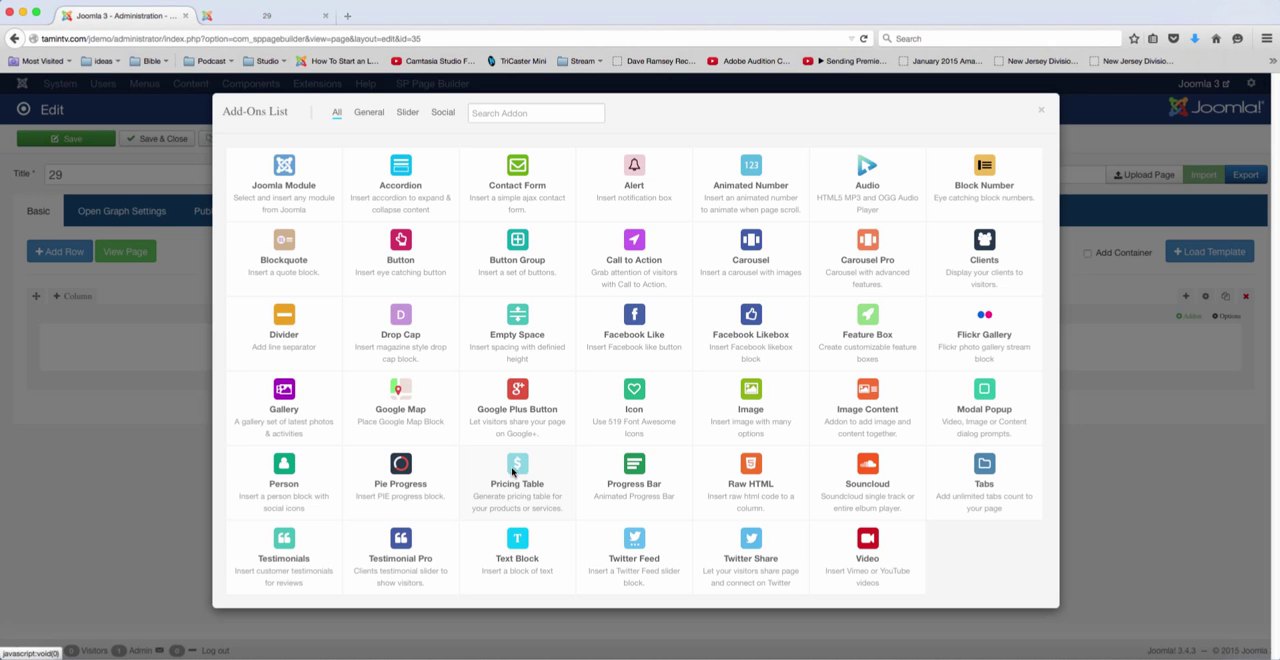
- Add a Pricing Table addon to the first column, keeping Basic at $29 /Month
{"action": "left_click", "coordinate": [516, 484]}
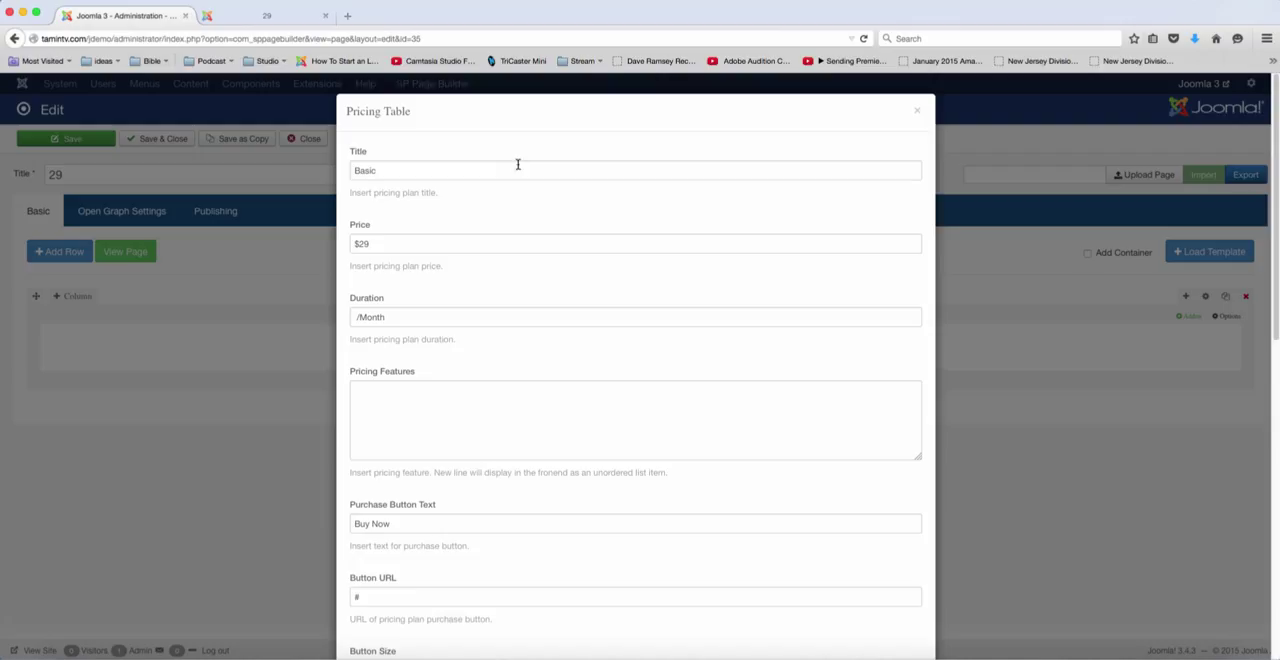
{"action": "left_click", "coordinate": [636, 244]}
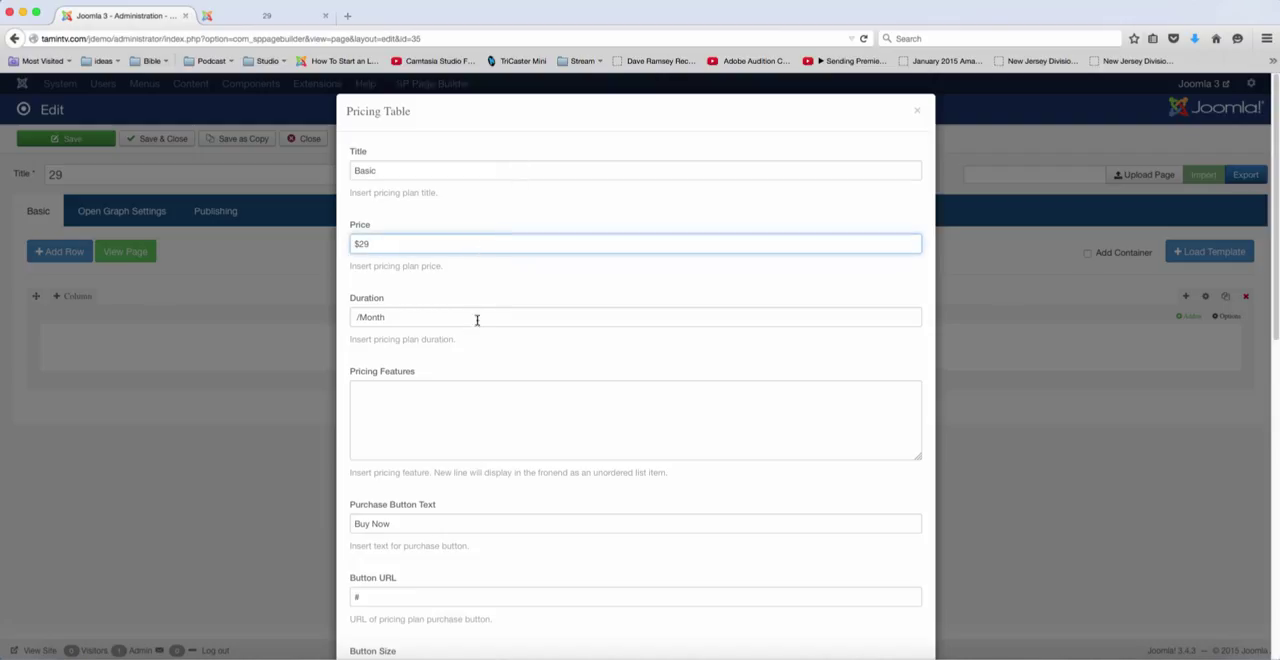
{"action": "left_click", "coordinate": [476, 316]}
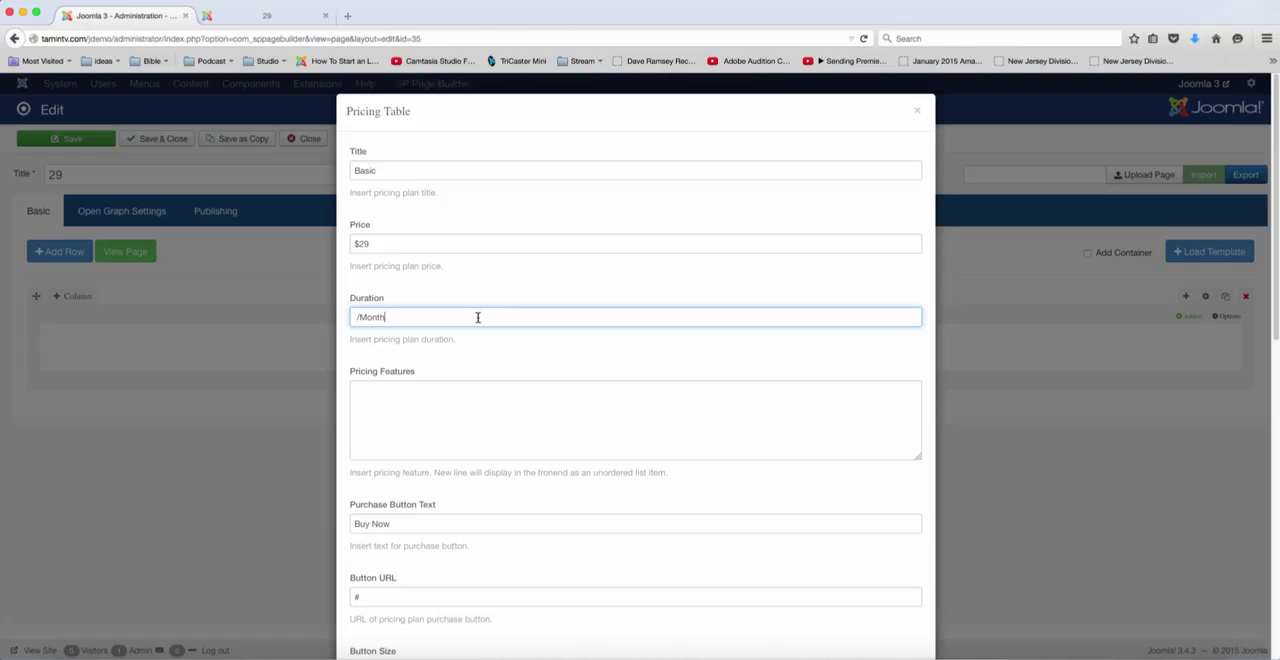
{"action": "scroll", "scroll_direction": "down", "scroll_amount": 3}
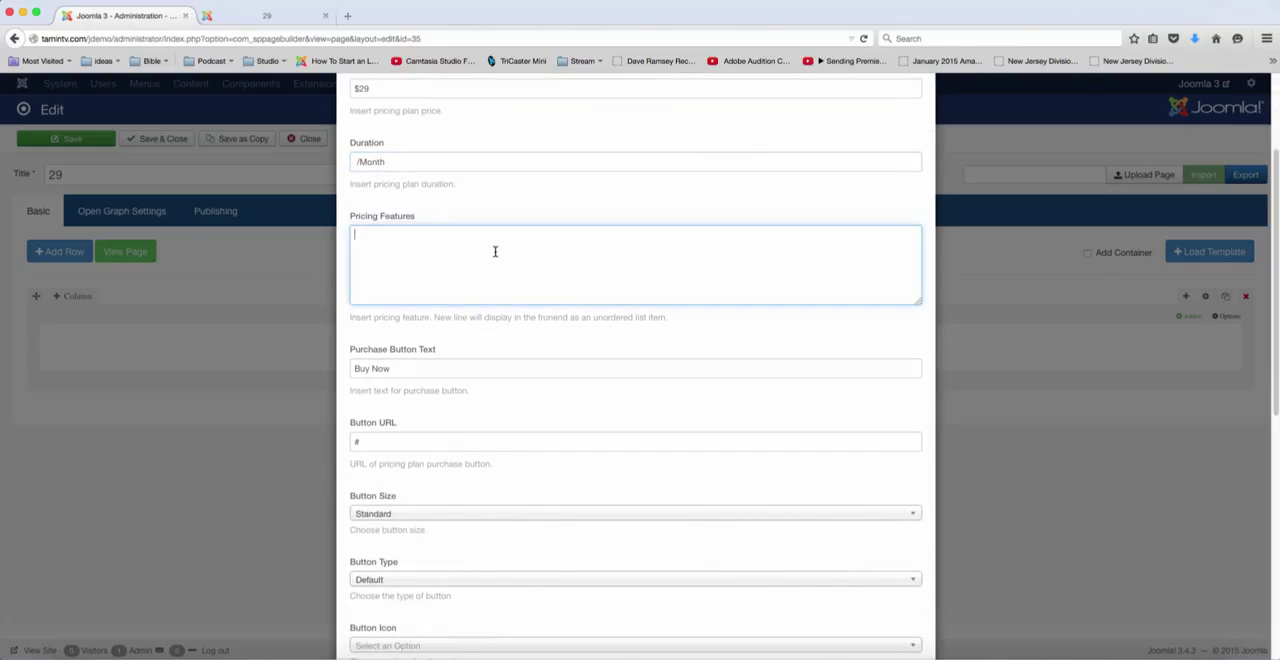
{"action": "type", "text": "Feature 1"}
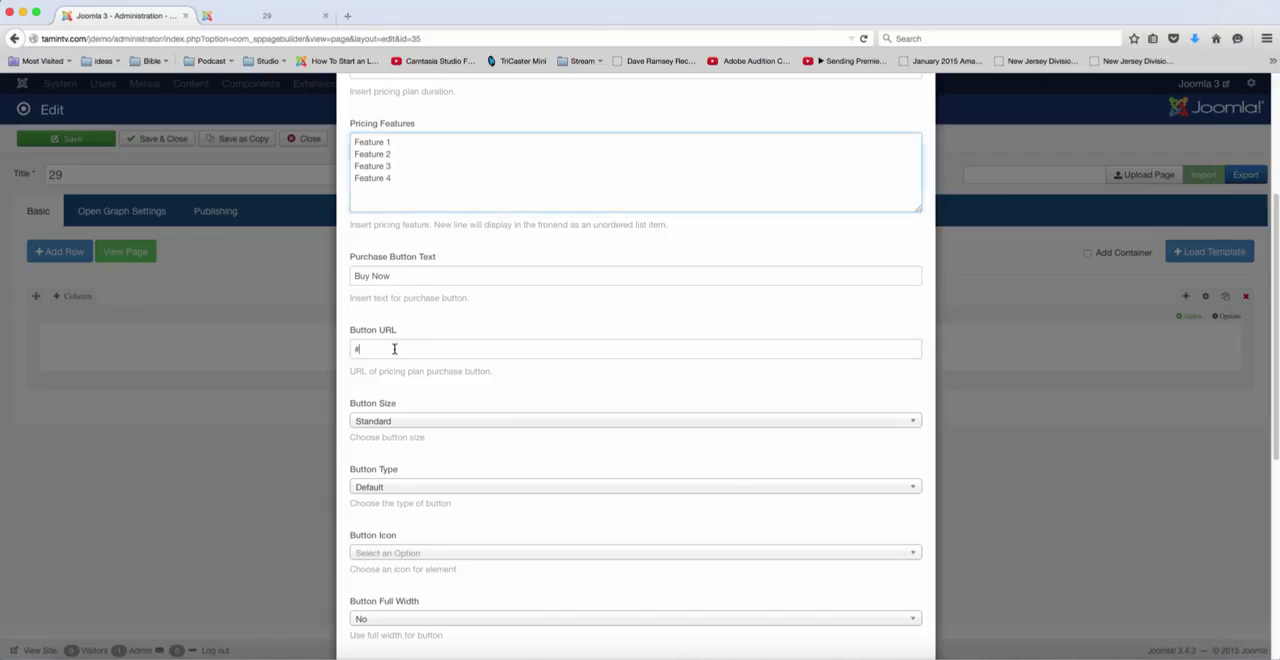
{"action": "type", "text": "http://www.linkhere.com"}
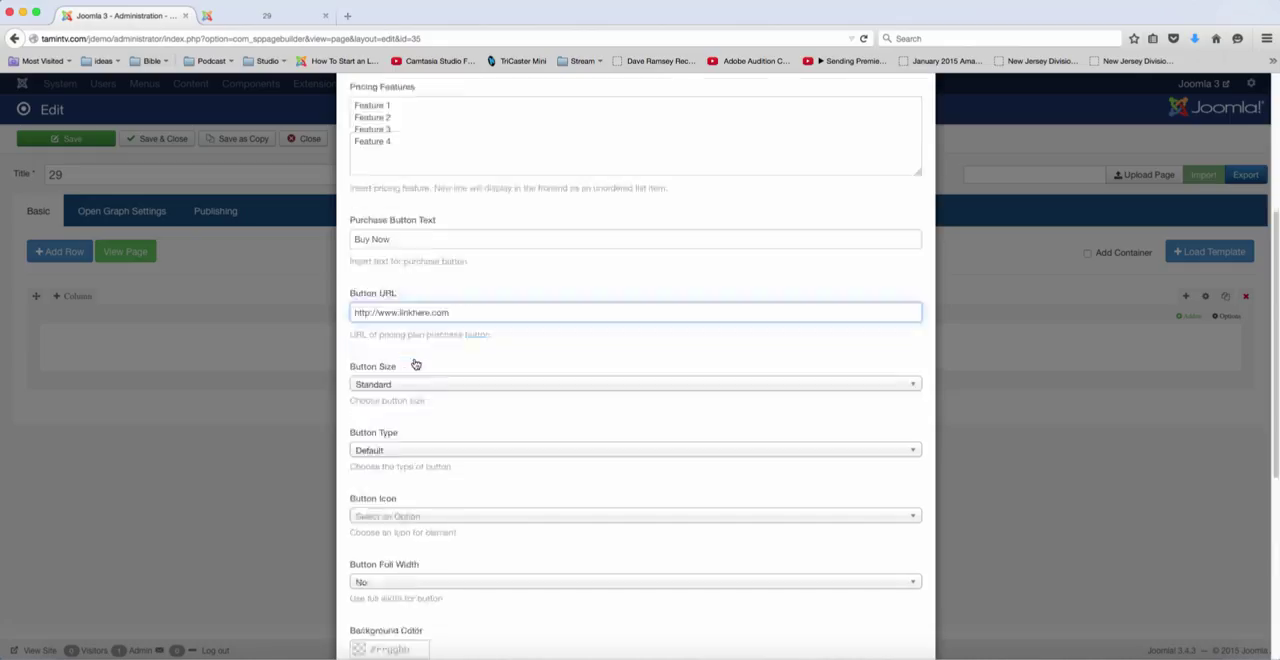
- Give the Basic plan's purchase button the cart-plus icon
{"action": "scroll", "scroll_direction": "down", "scroll_amount": 3}
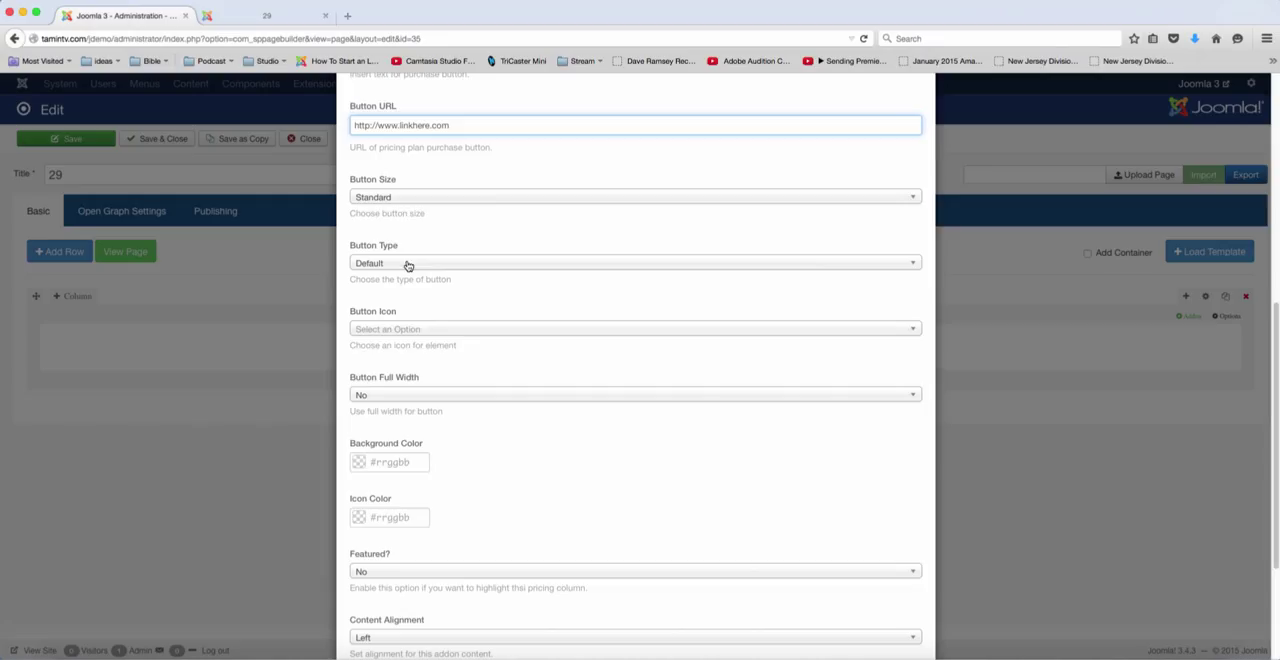
{"action": "left_click", "coordinate": [634, 328]}
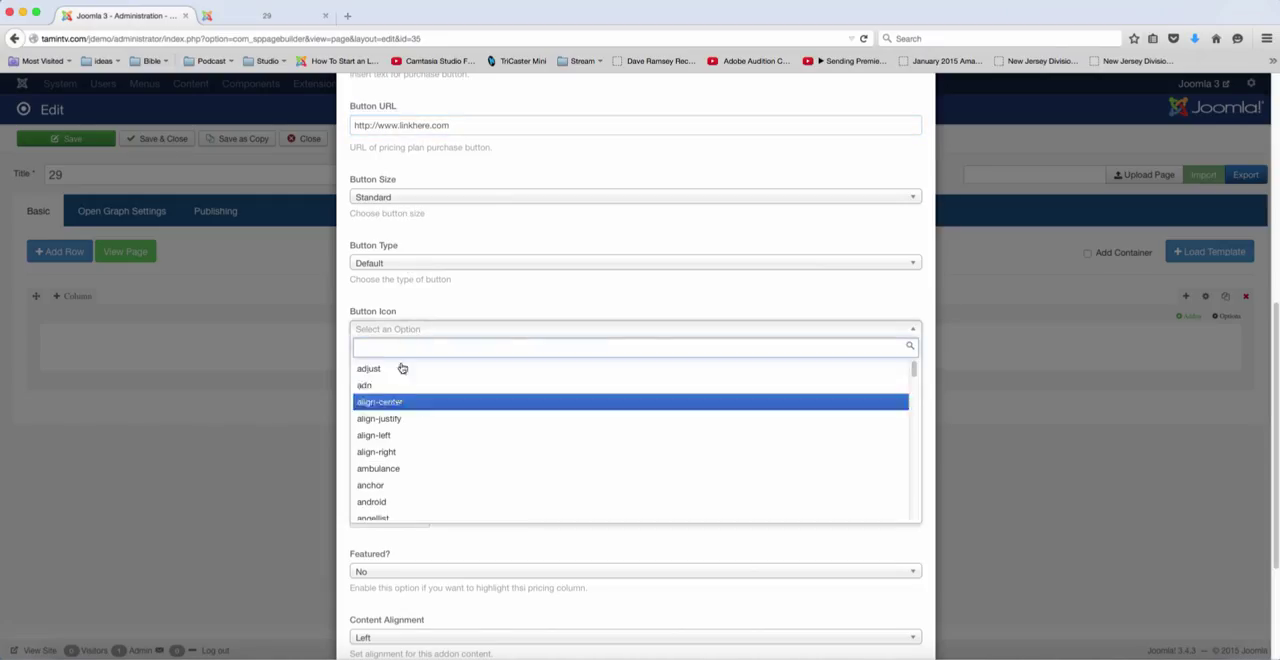
{"action": "type", "text": "cart"}
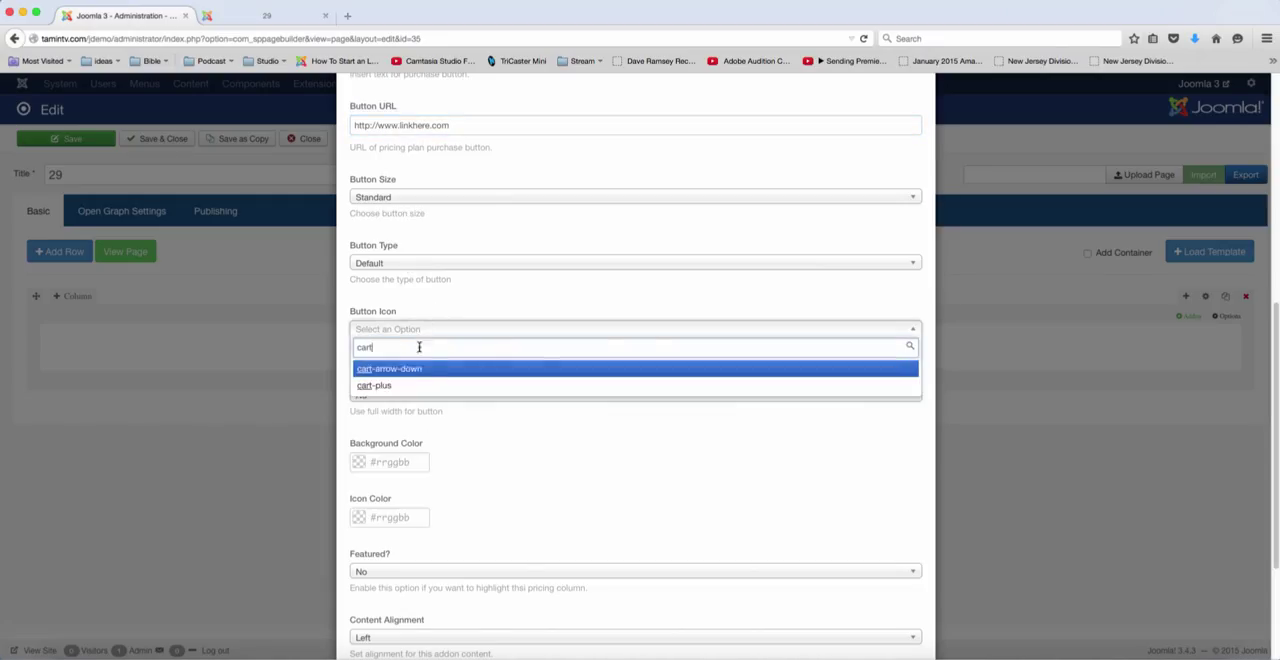
{"action": "left_click", "coordinate": [372, 384]}
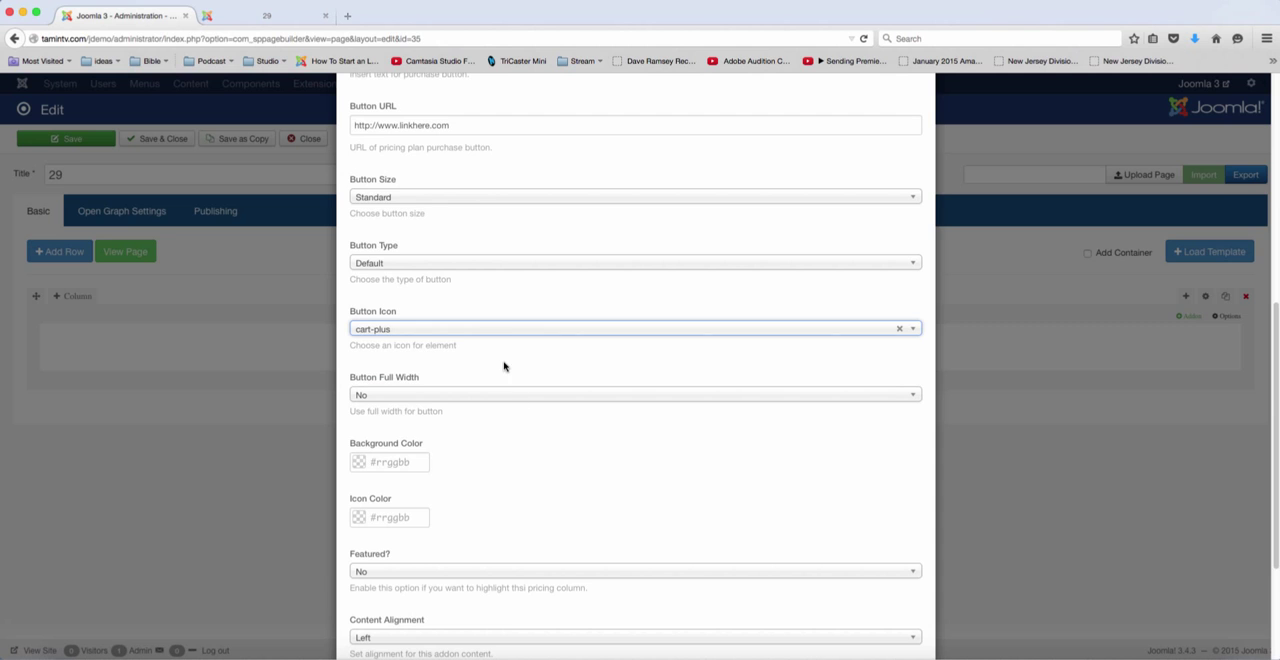
- Set Content Alignment to Center and save the Basic pricing table
{"action": "scroll", "scroll_direction": "down", "scroll_amount": 3}
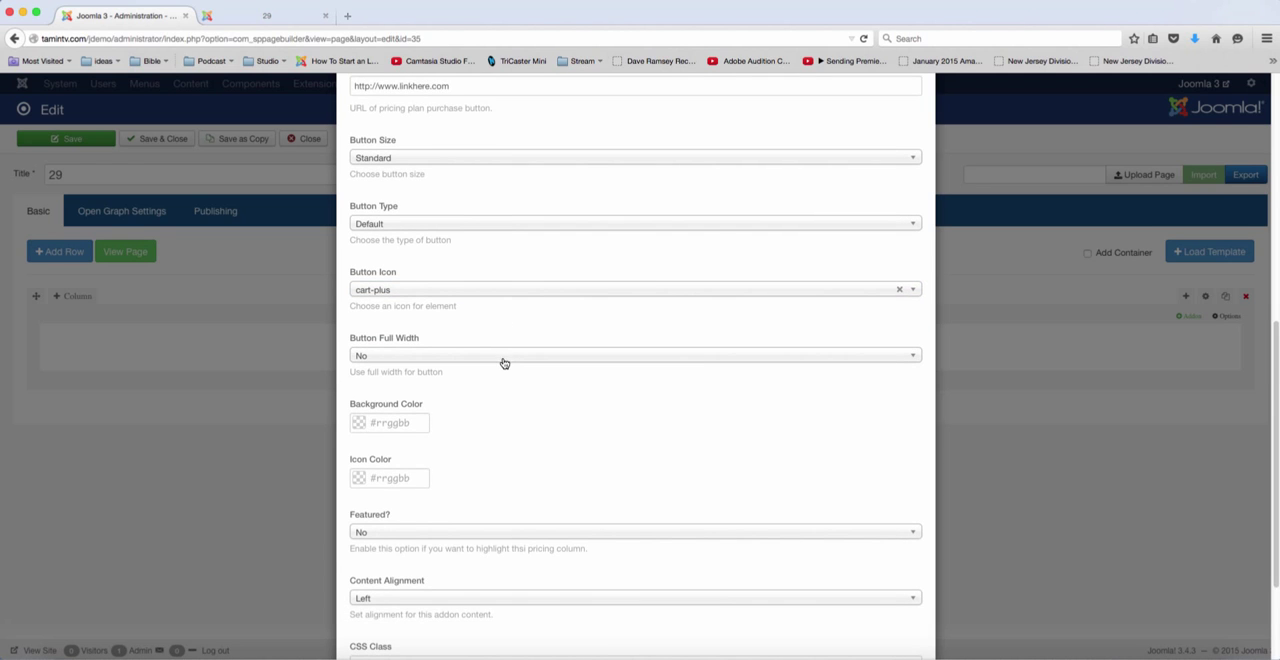
{"action": "scroll", "scroll_direction": "down", "scroll_amount": 3}
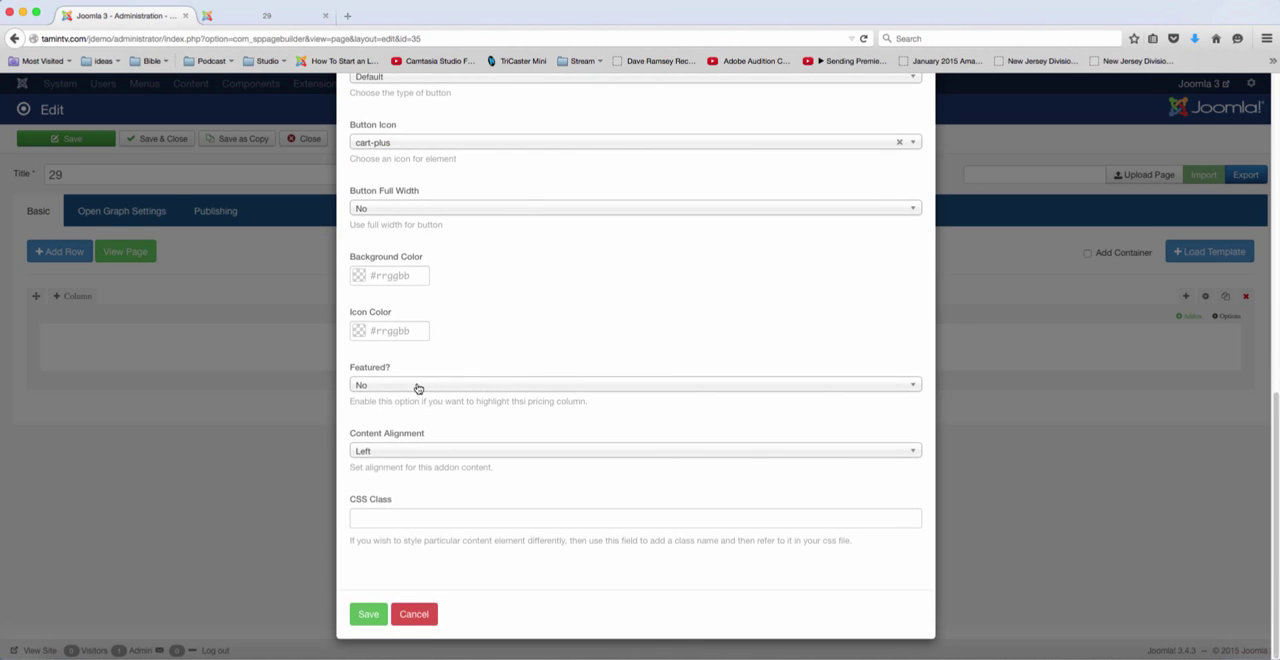
{"action": "mouse_move", "coordinate": [548, 310]}
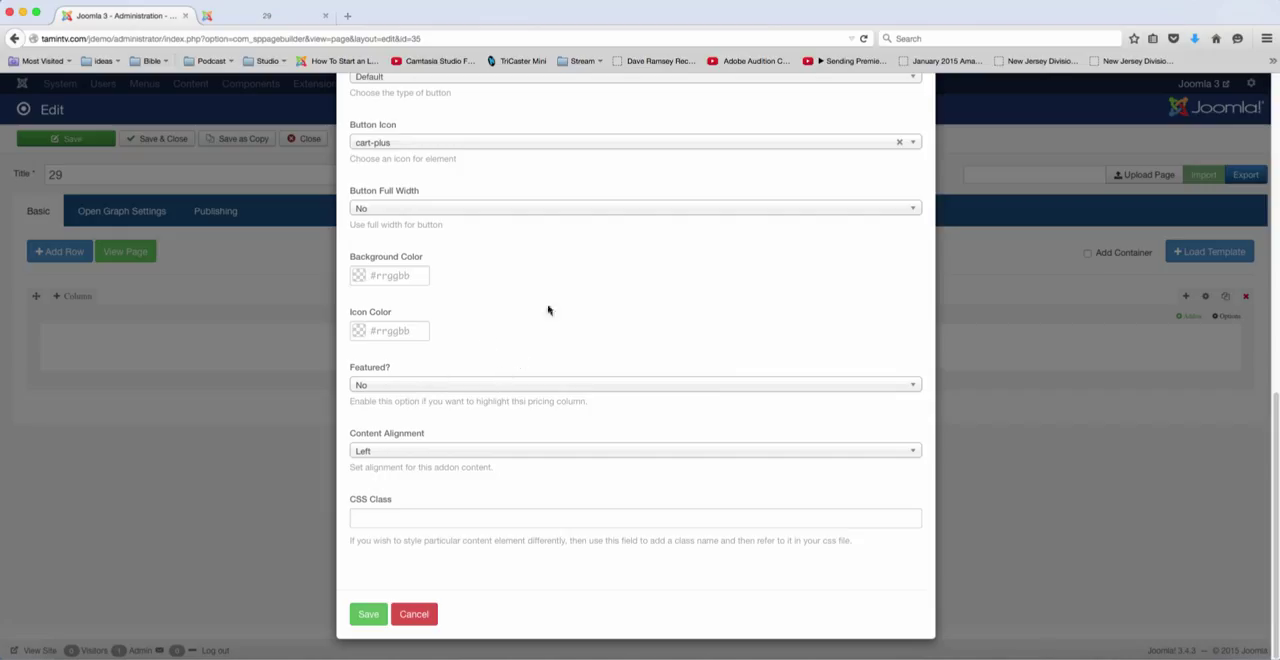
{"action": "left_click", "coordinate": [636, 452]}
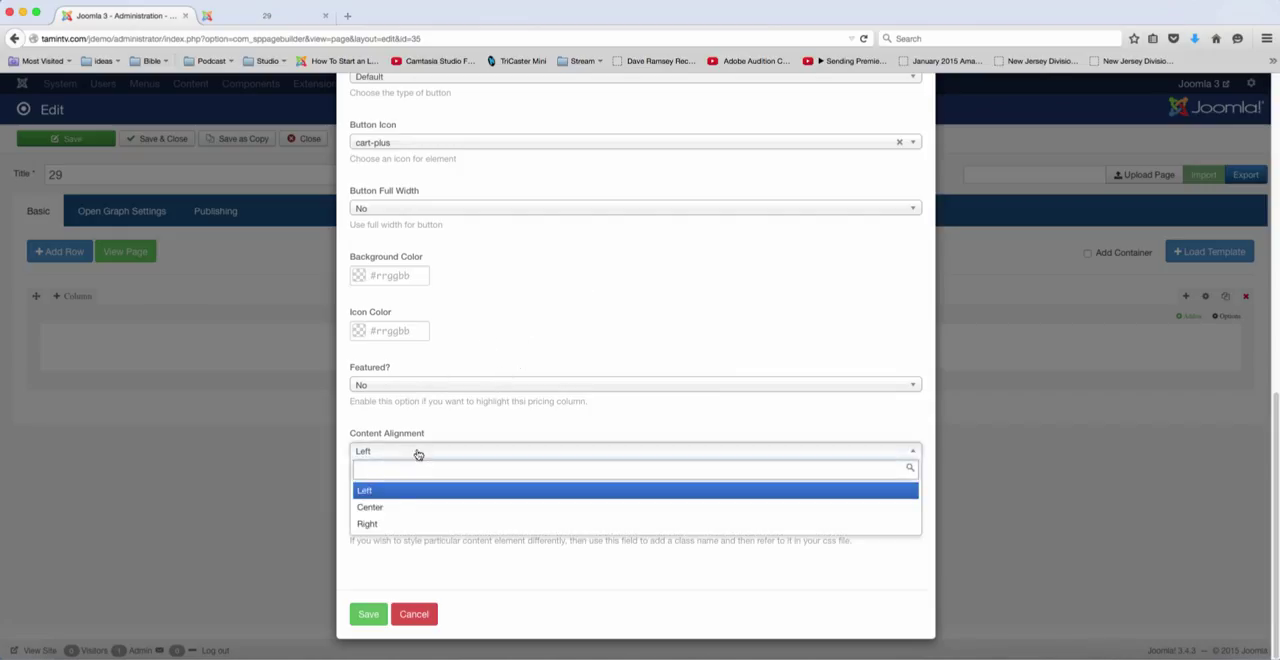
{"action": "left_click", "coordinate": [370, 508]}
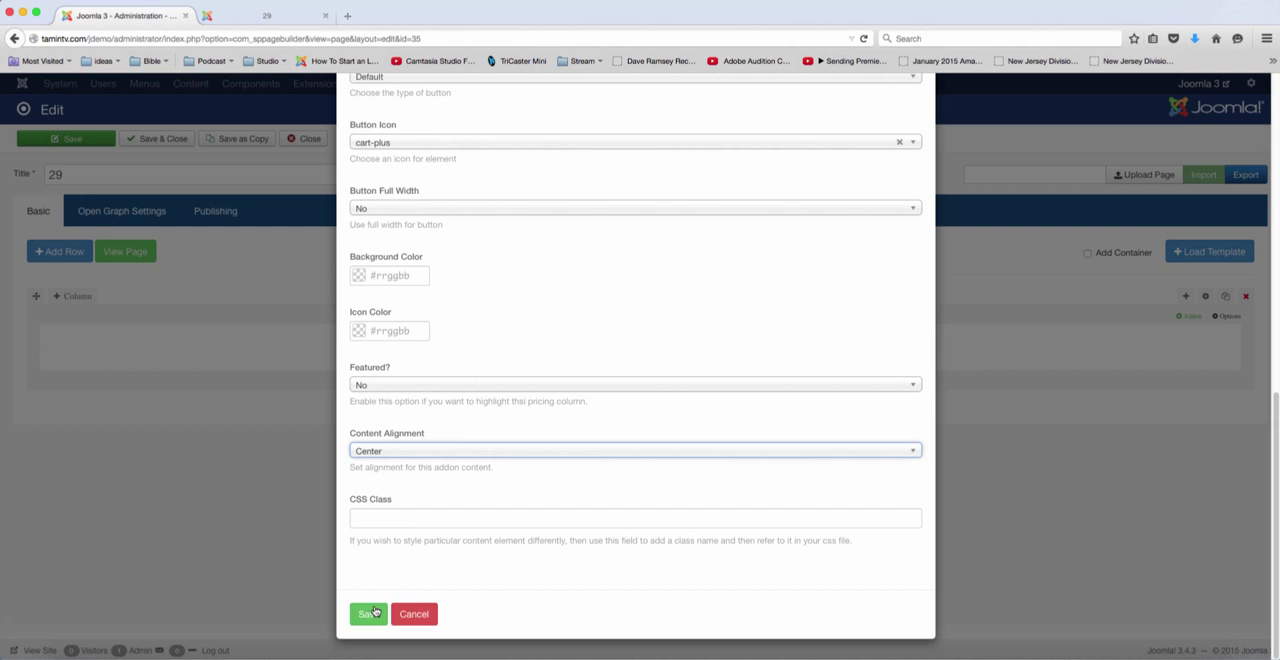
{"action": "left_click", "coordinate": [368, 614]}
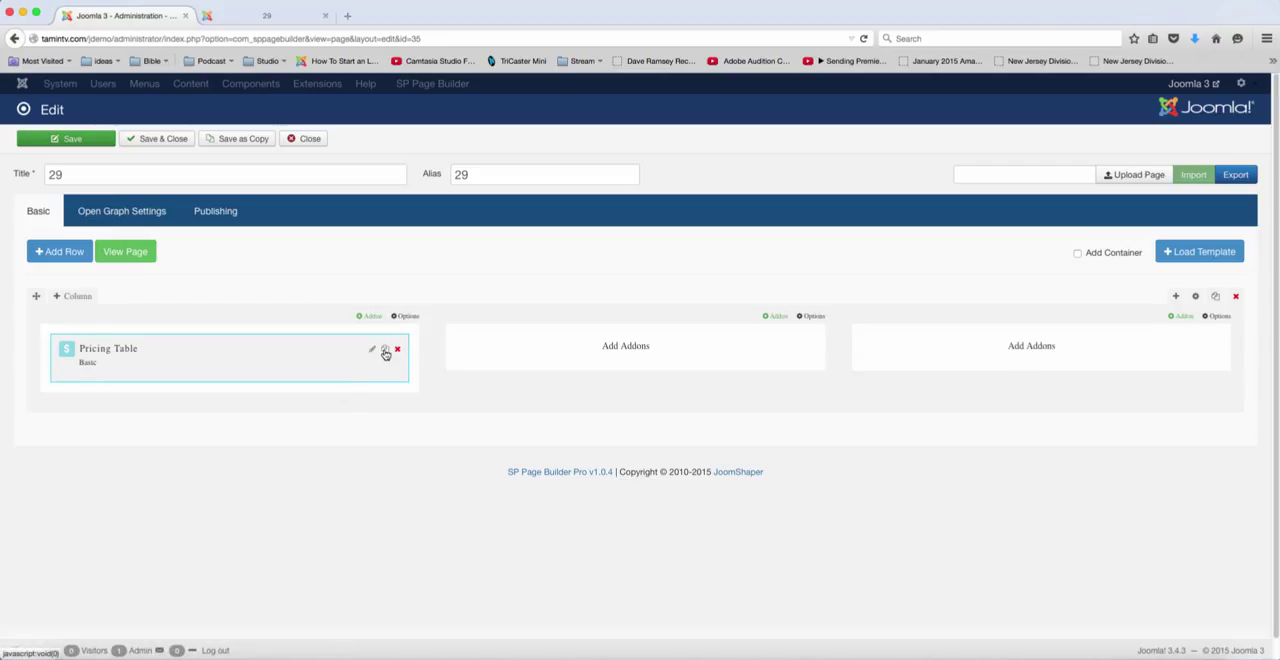
- Duplicate the Basic pricing table into the second and third columns
{"action": "left_click", "coordinate": [384, 348]}
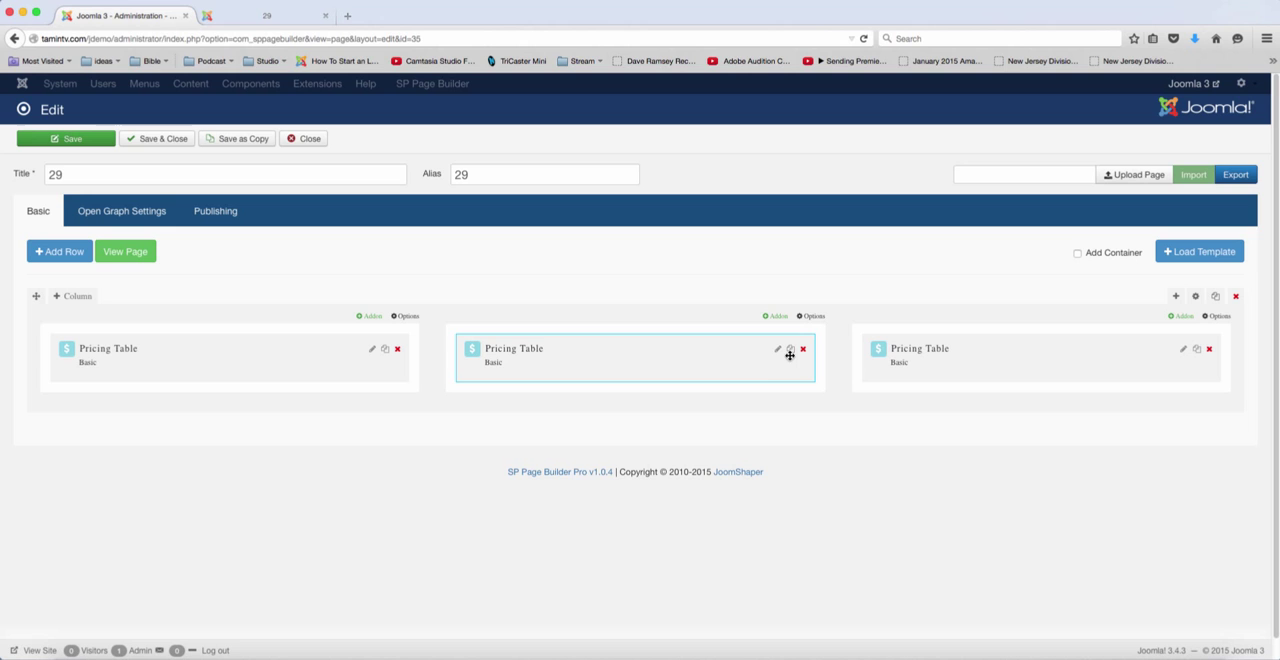
- Retitle the middle pricing table Advance and set its price to $59
{"action": "left_click", "coordinate": [776, 348]}
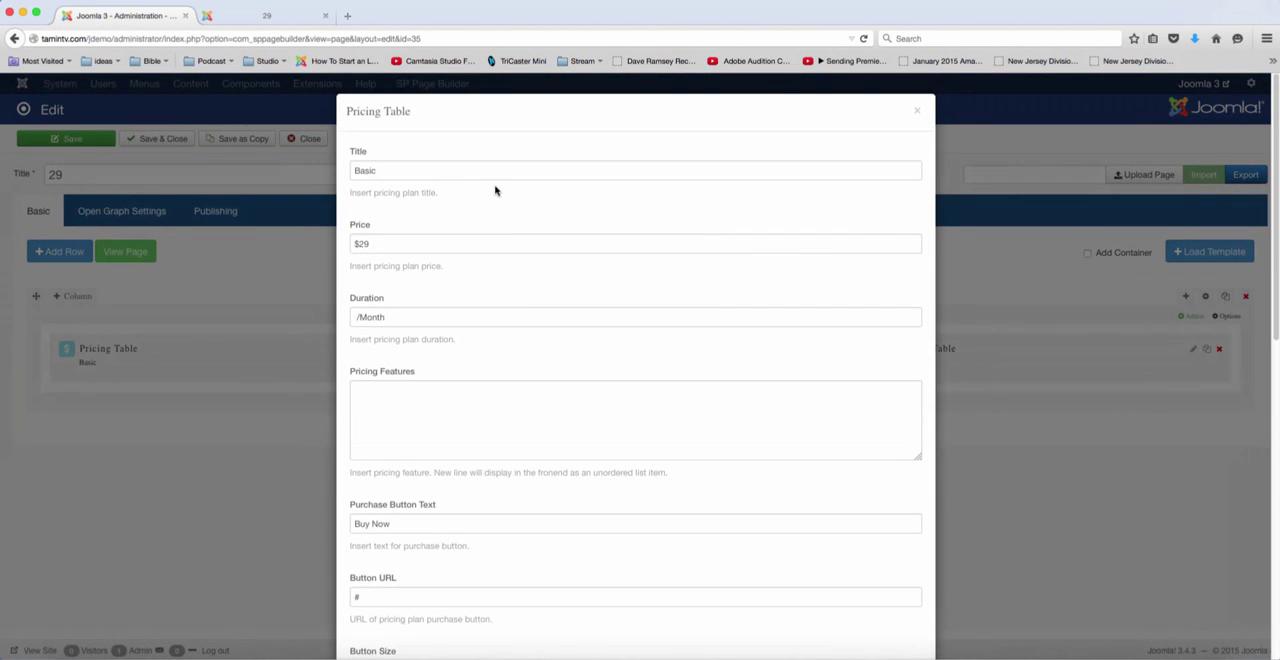
{"action": "left_click", "coordinate": [636, 170]}
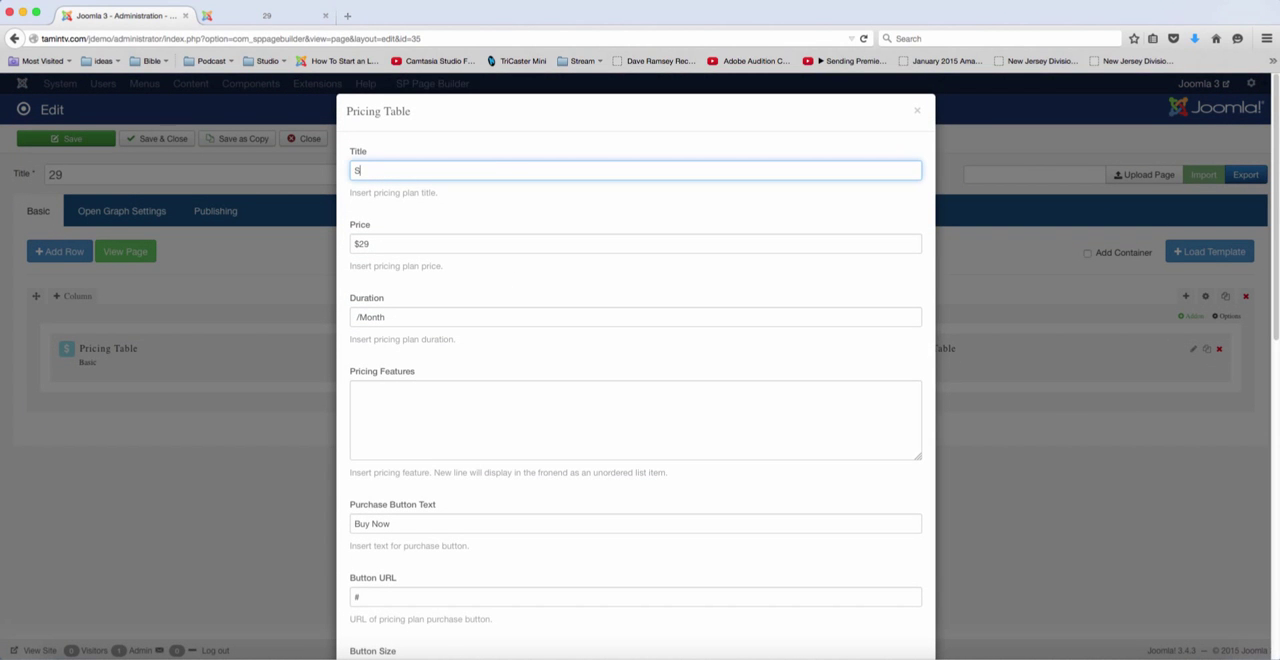
{"action": "type", "text": "Advance"}
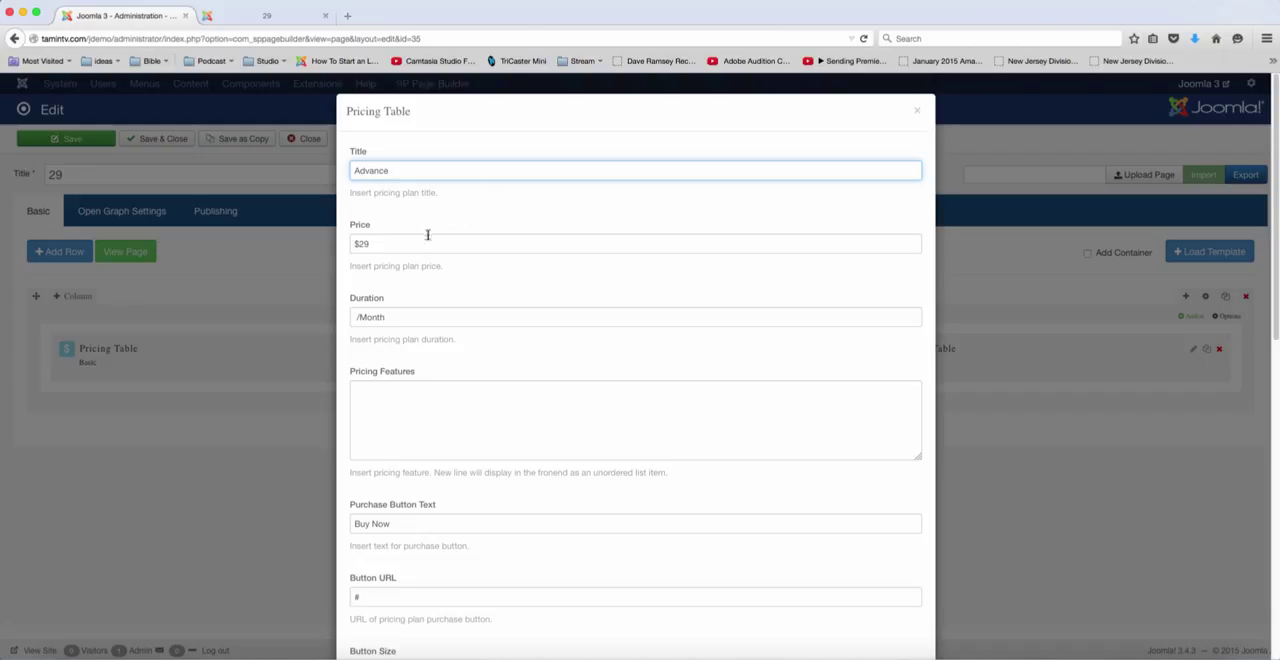
{"action": "left_click", "coordinate": [636, 244]}
{"action": "type", "text": "5"}
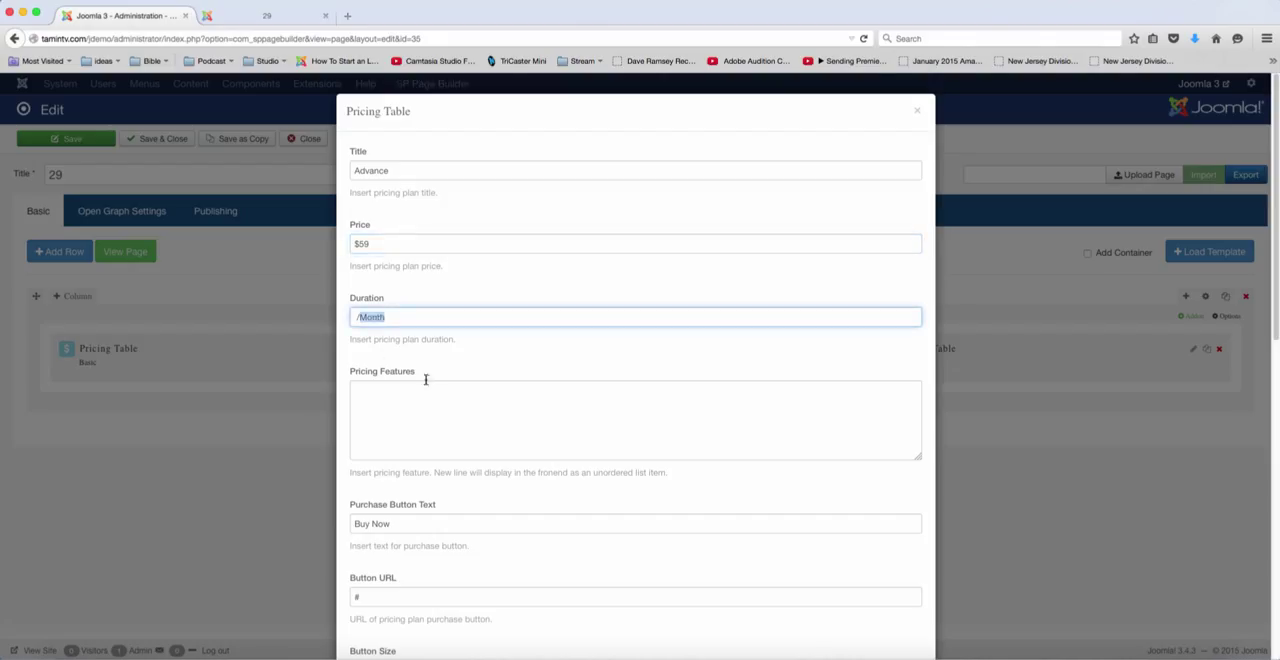
{"action": "type", "text": "Feature 2"}
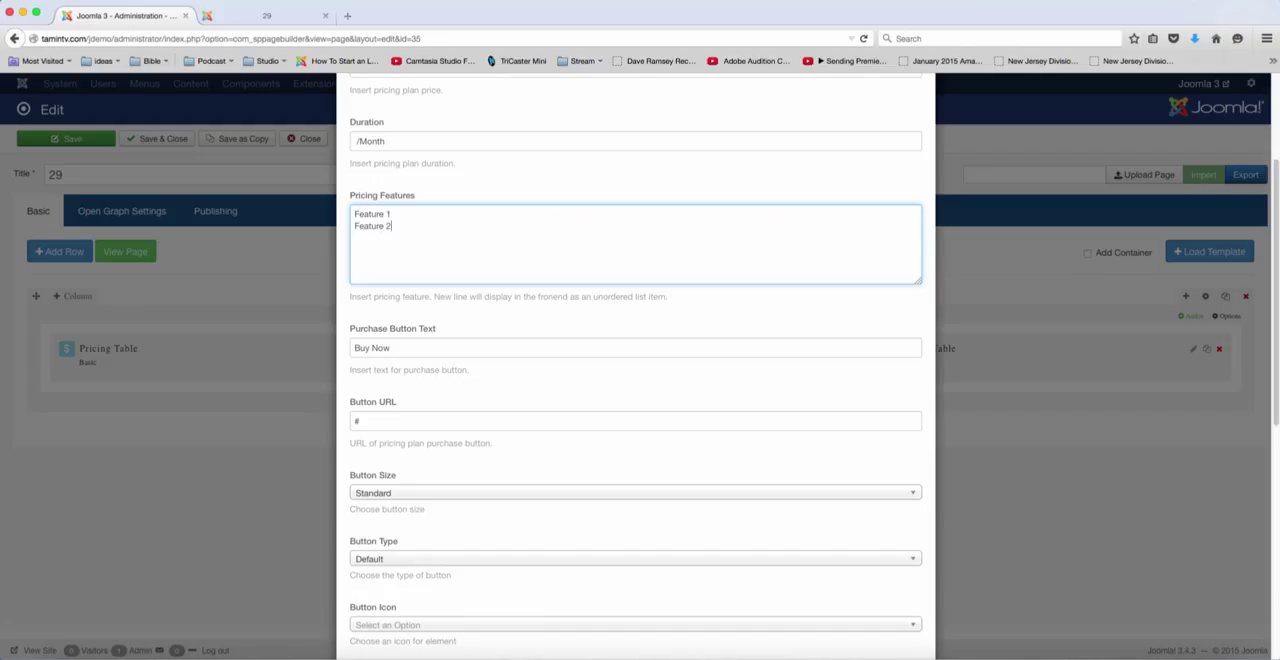
{"action": "type", "text": "Feature 3"}
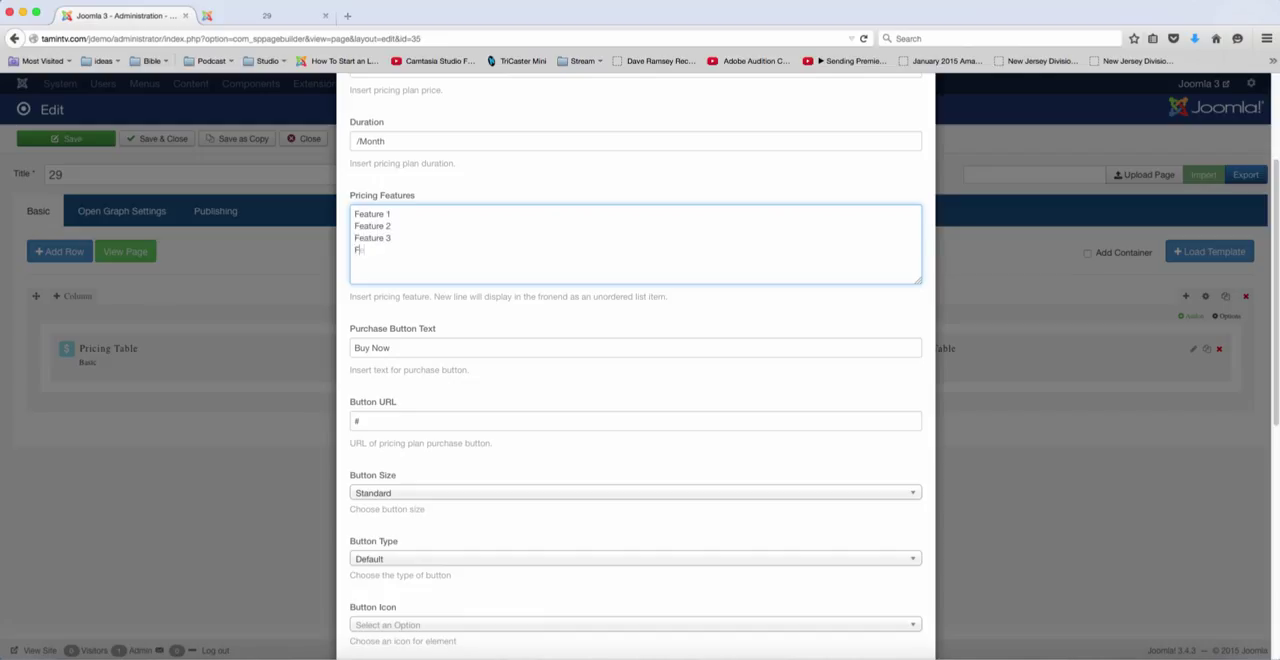
{"action": "type", "text": "eature 4"}
{"action": "left_click", "coordinate": [634, 420]}
{"action": "type", "text": "h"}
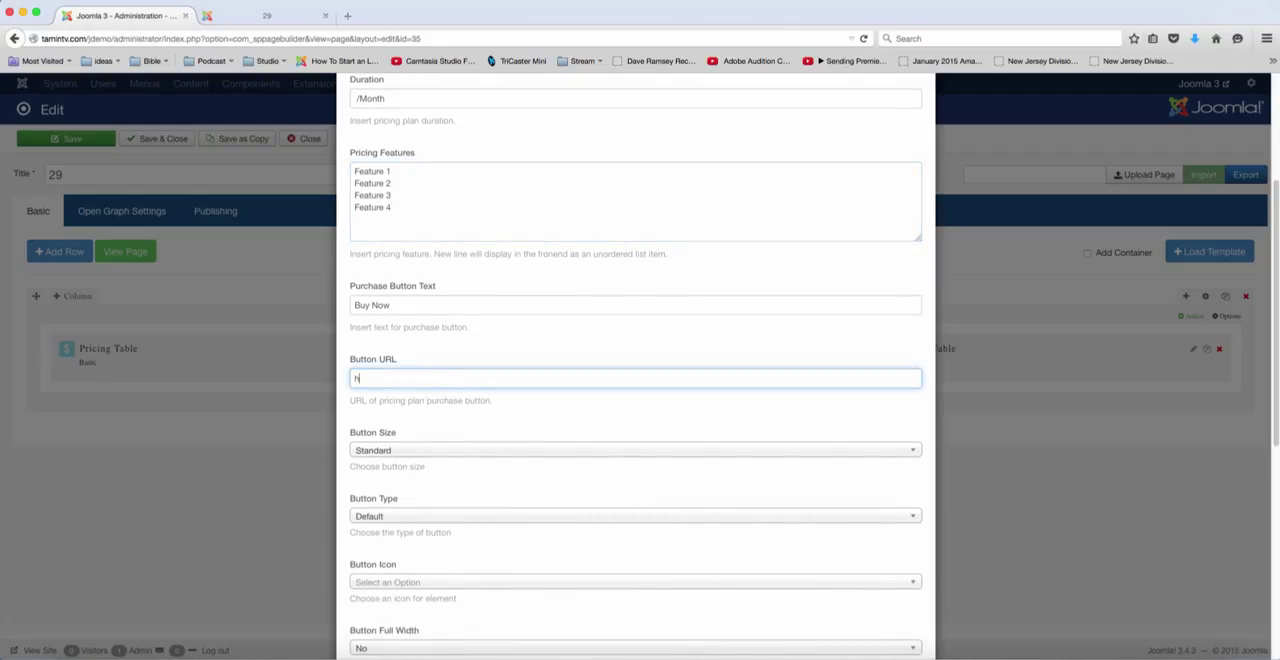
{"action": "type", "text": "ttp://www"}
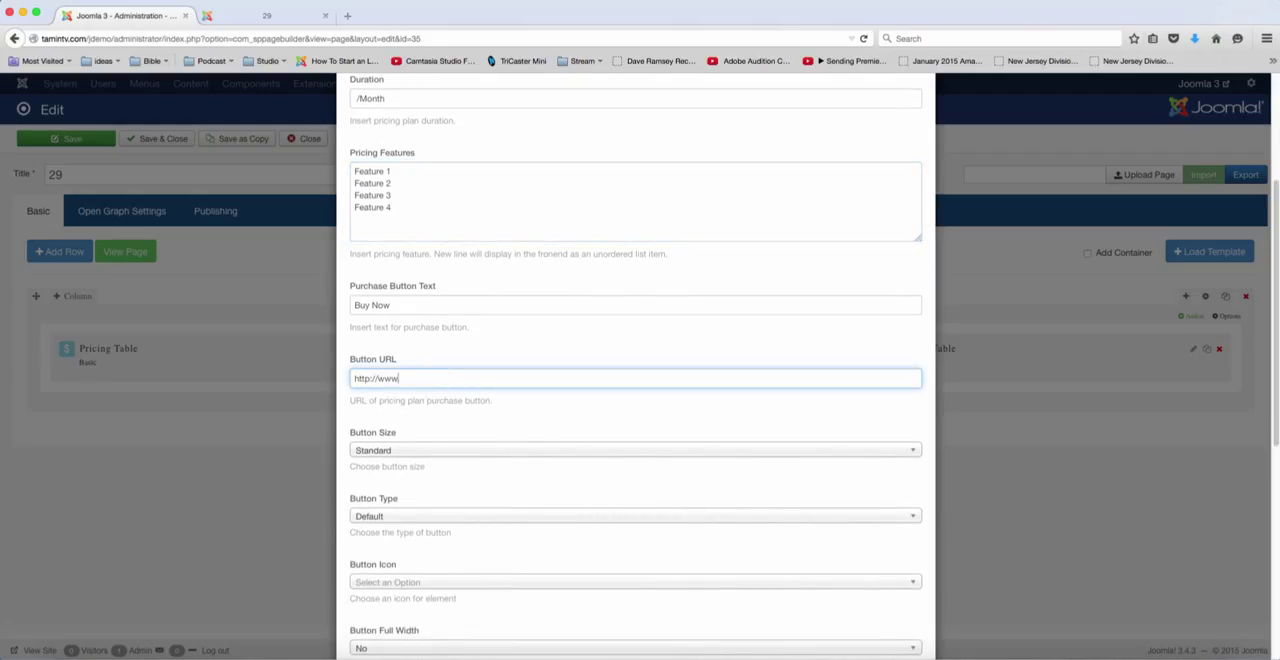
{"action": "type", "text": ".linkhere.com"}
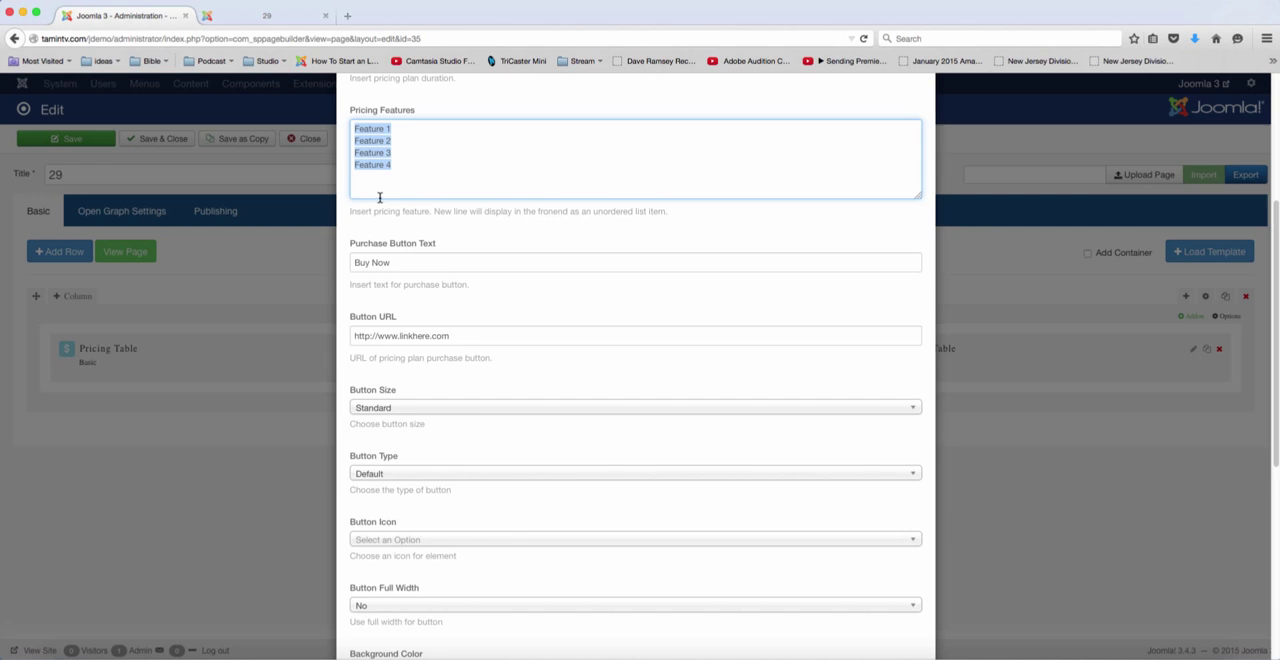
- Make the Advance purchase button Primary style with a cart-plus icon
{"action": "scroll", "scroll_direction": "down", "scroll_amount": 3}
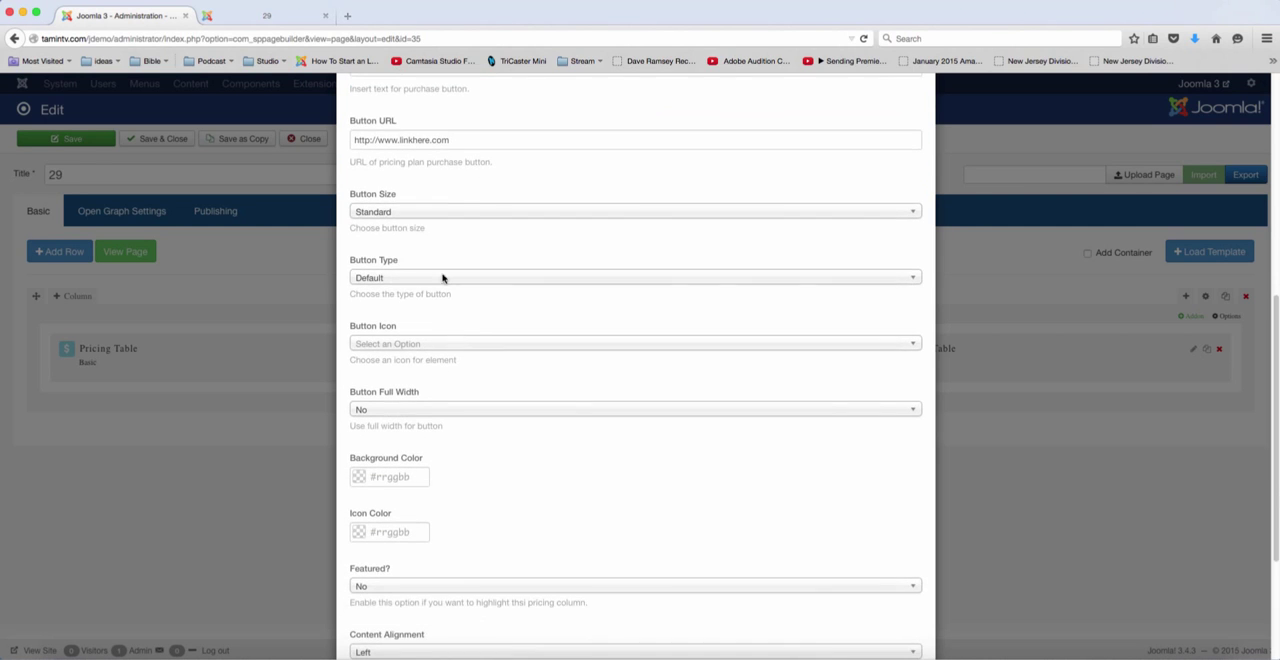
{"action": "left_click", "coordinate": [636, 276]}
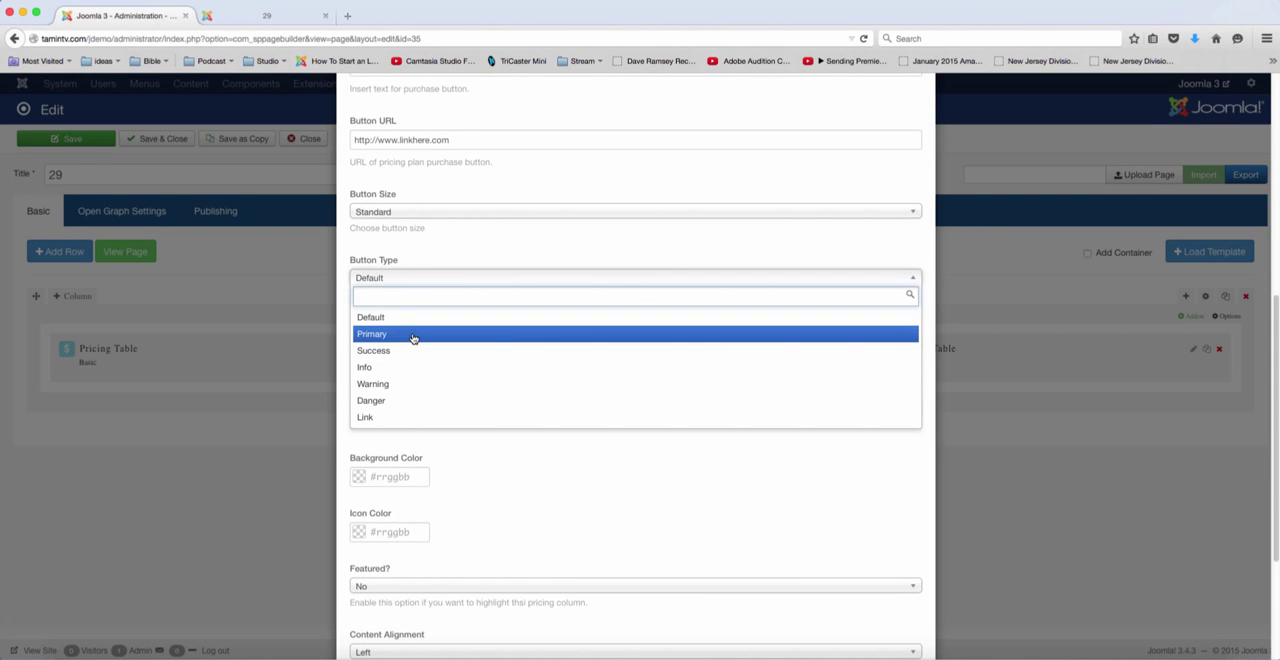
{"action": "left_click", "coordinate": [372, 334]}
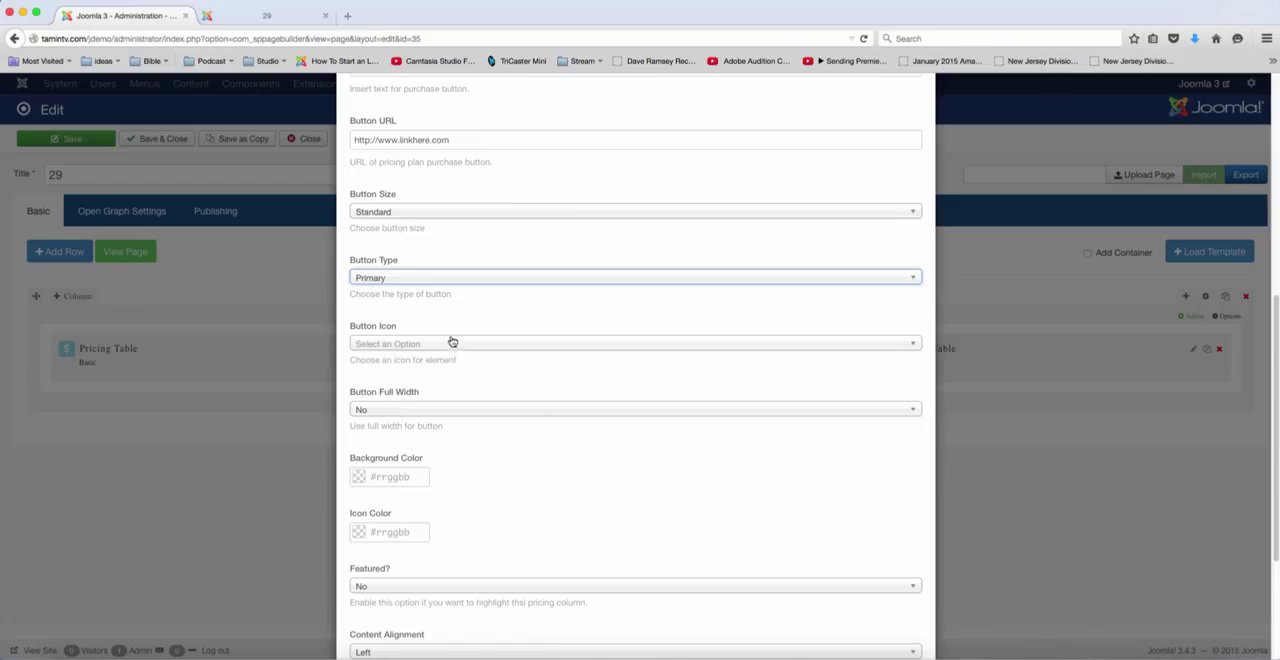
{"action": "type", "text": "cart"}
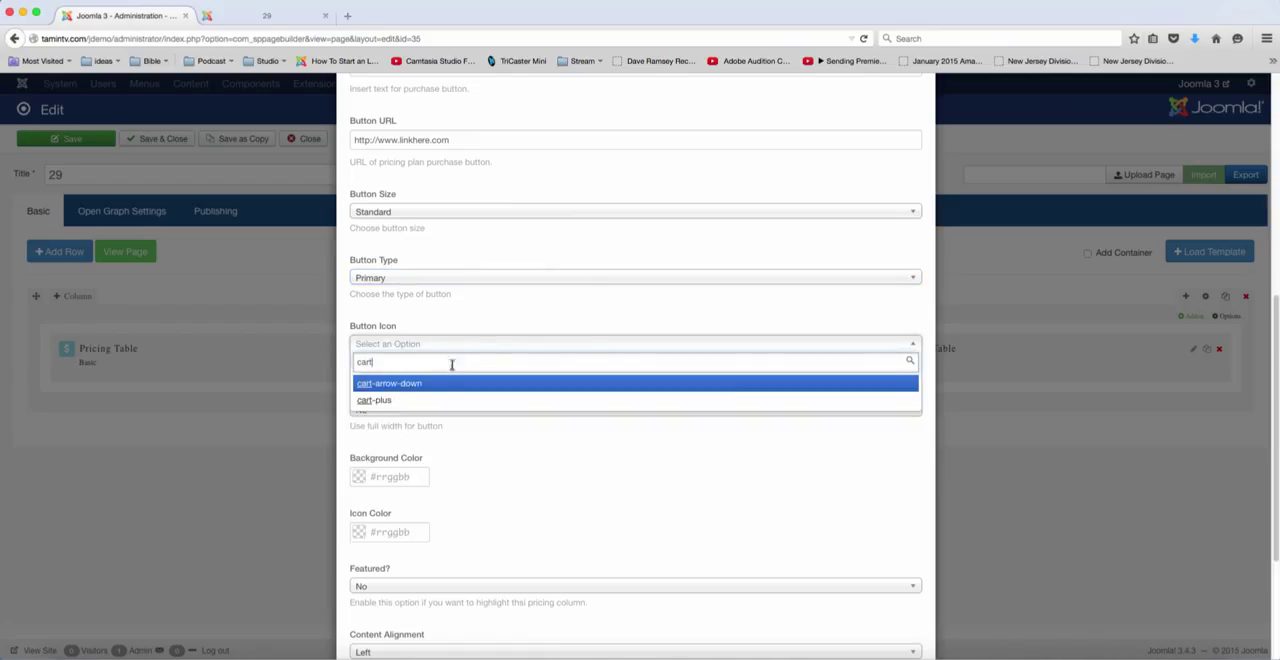
{"action": "left_click", "coordinate": [372, 400]}
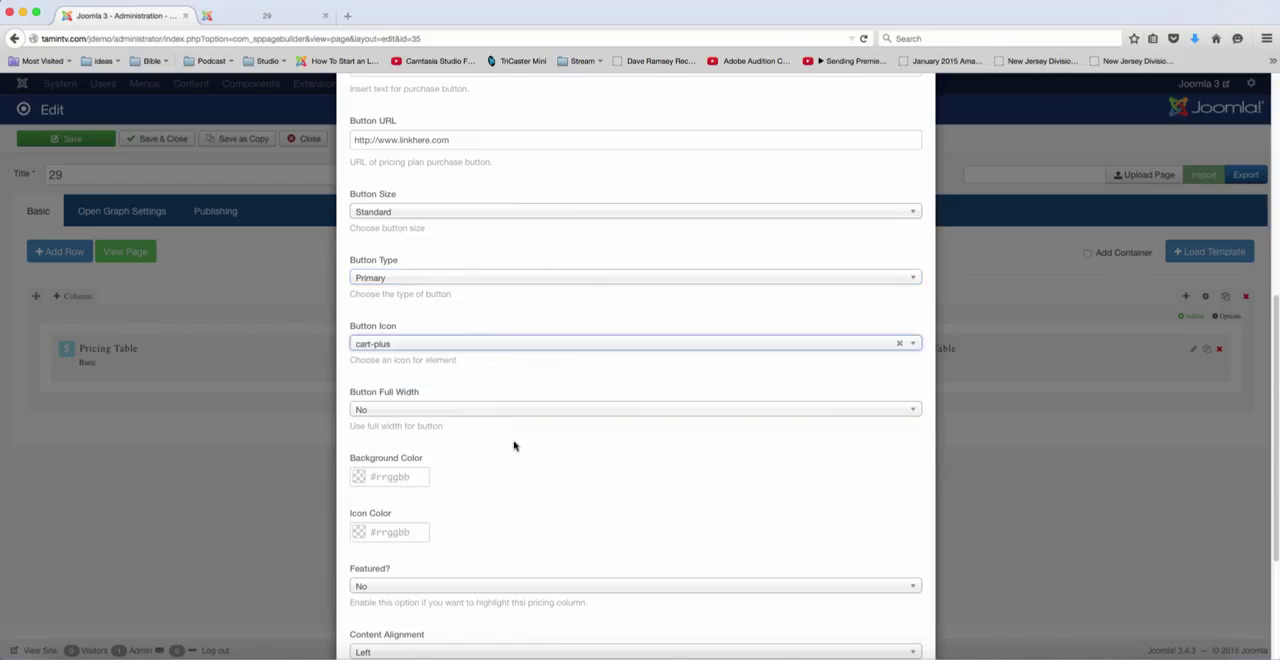
- Set Featured? to Yes for the Advance column and save its settings
{"action": "scroll", "scroll_direction": "down", "scroll_amount": 3}
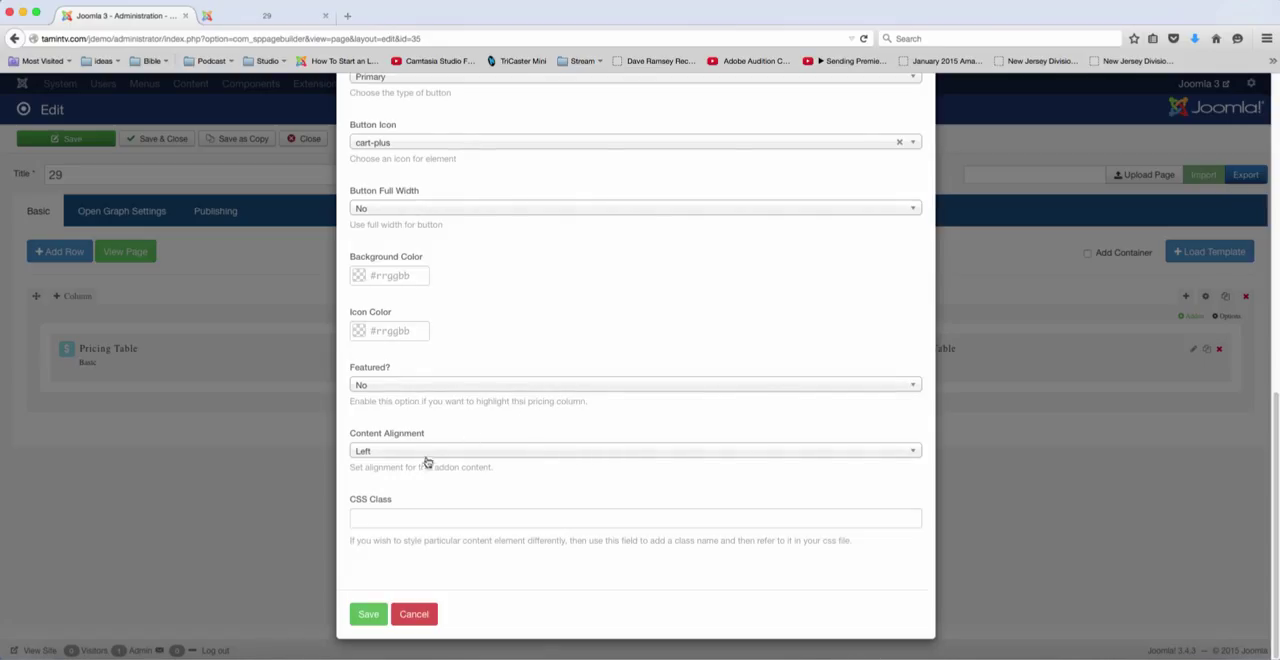
{"action": "left_click", "coordinate": [634, 384]}
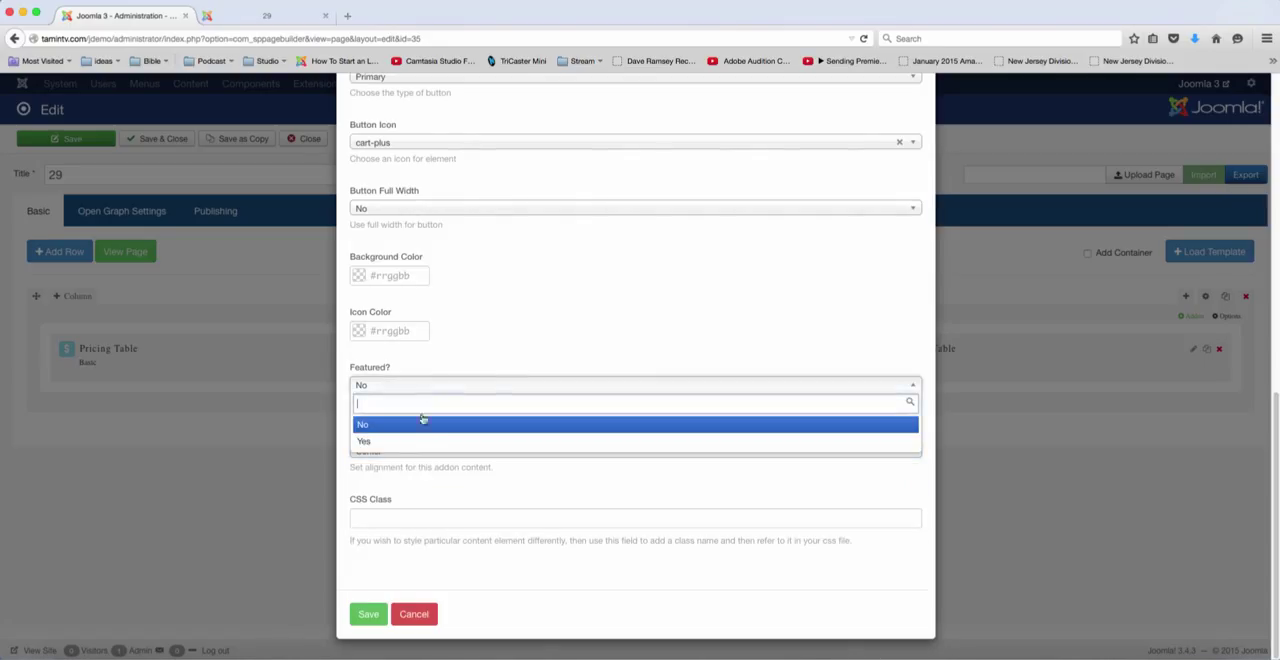
{"action": "left_click", "coordinate": [364, 440]}
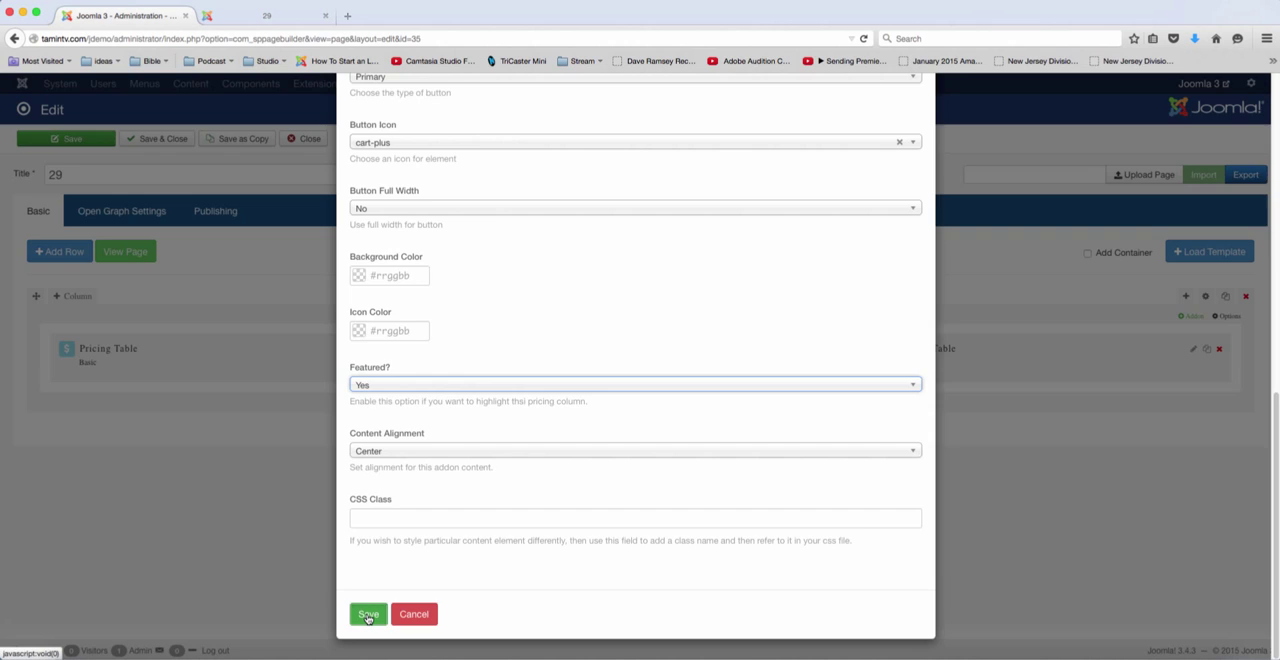
{"action": "left_click", "coordinate": [368, 614]}
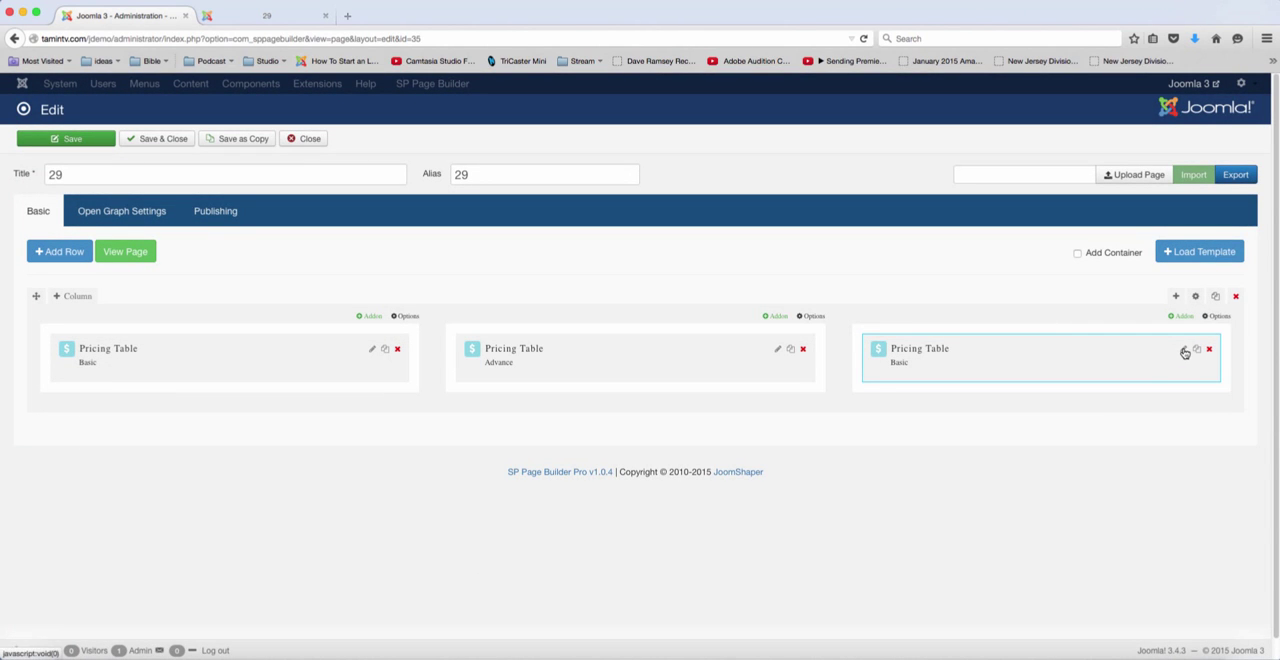
- Retitle the third pricing table Professional at $99 /Yearly
{"action": "left_click", "coordinate": [1184, 348]}
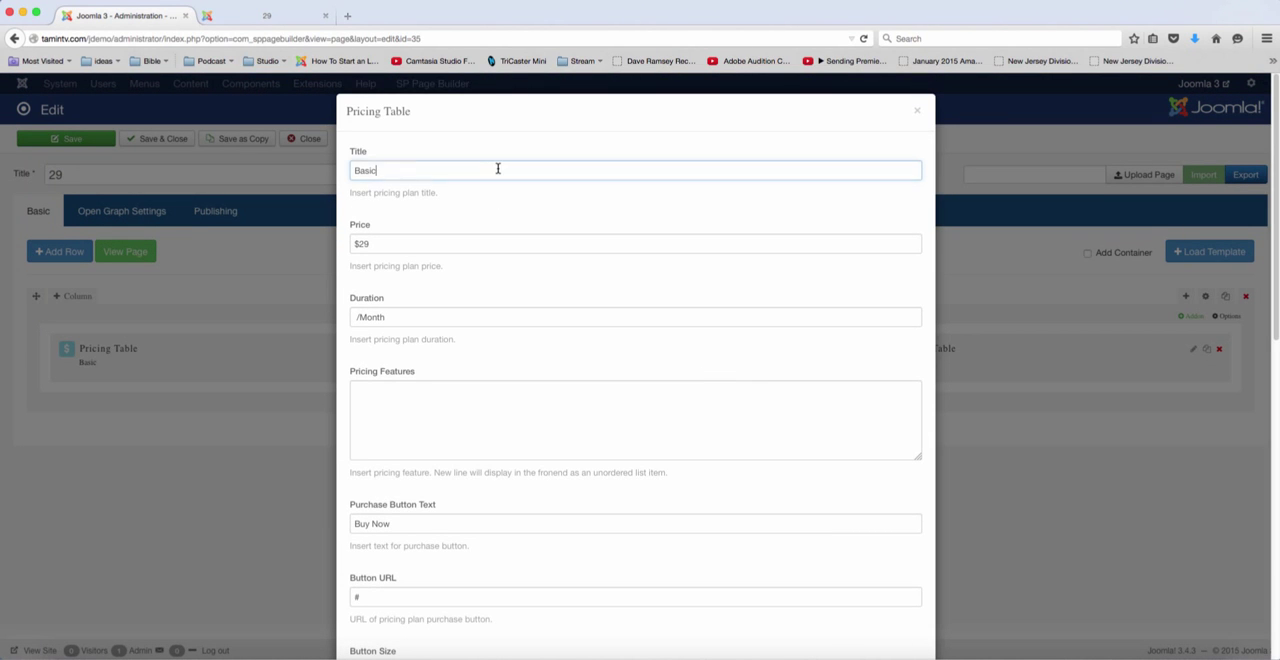
{"action": "type", "text": "Professional"}
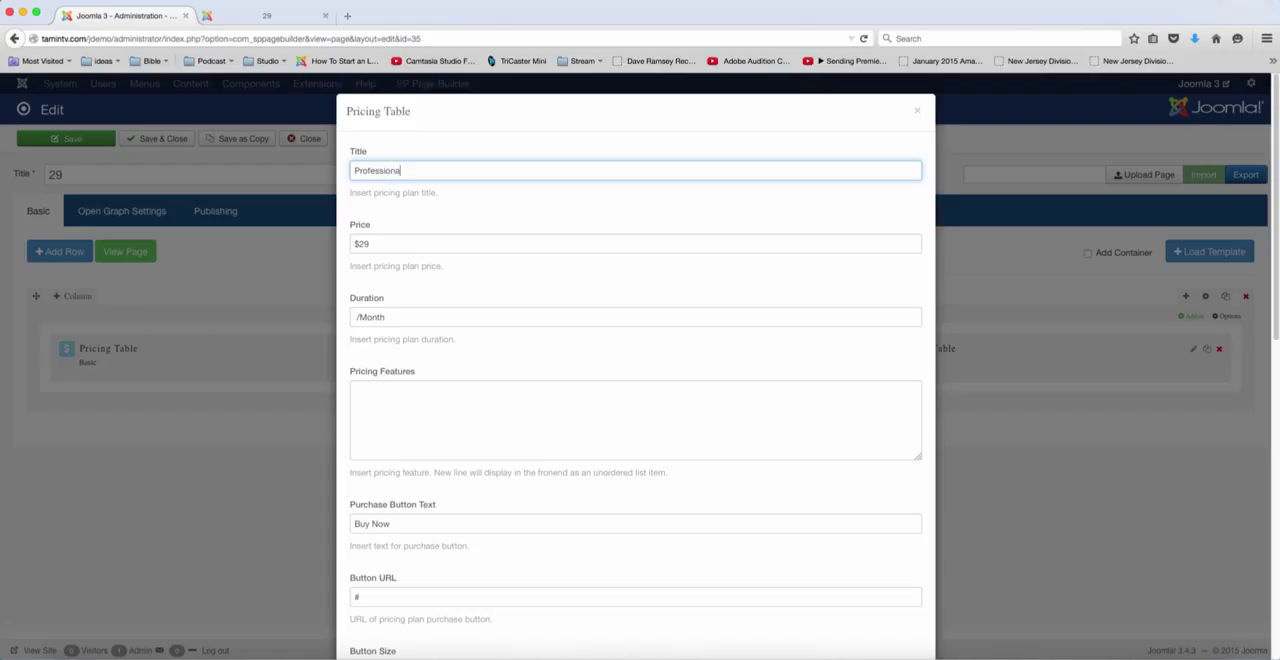
{"action": "left_click", "coordinate": [636, 244]}
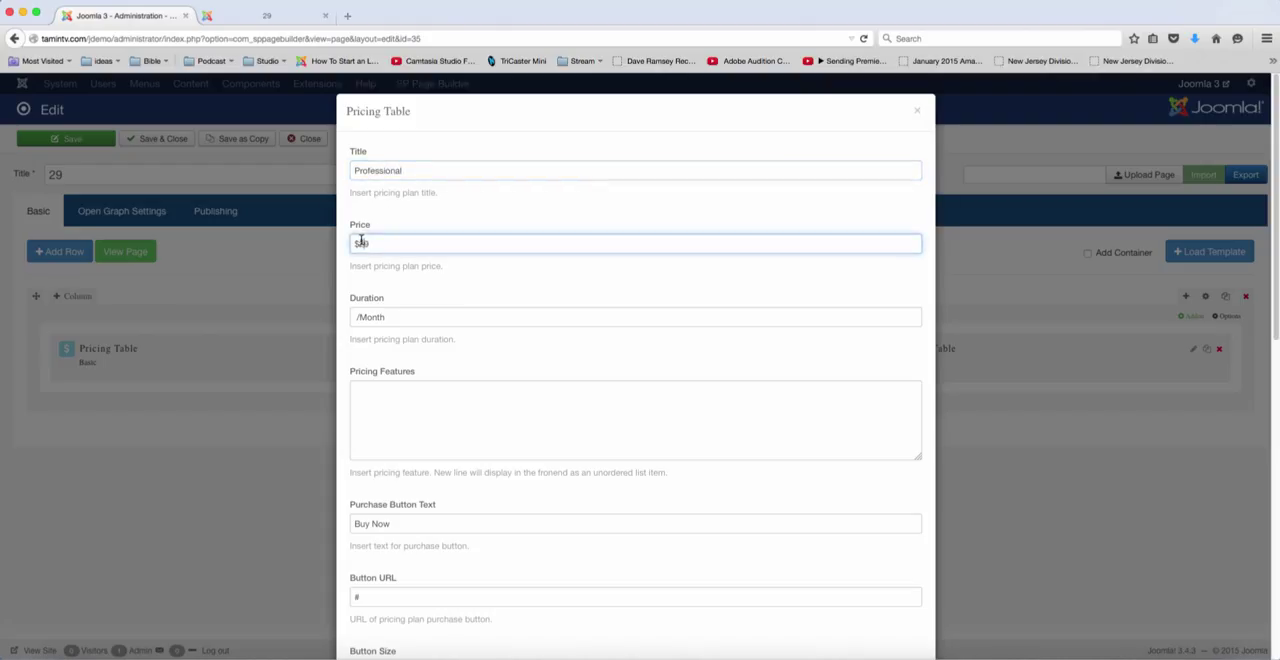
{"action": "type", "text": "$99"}
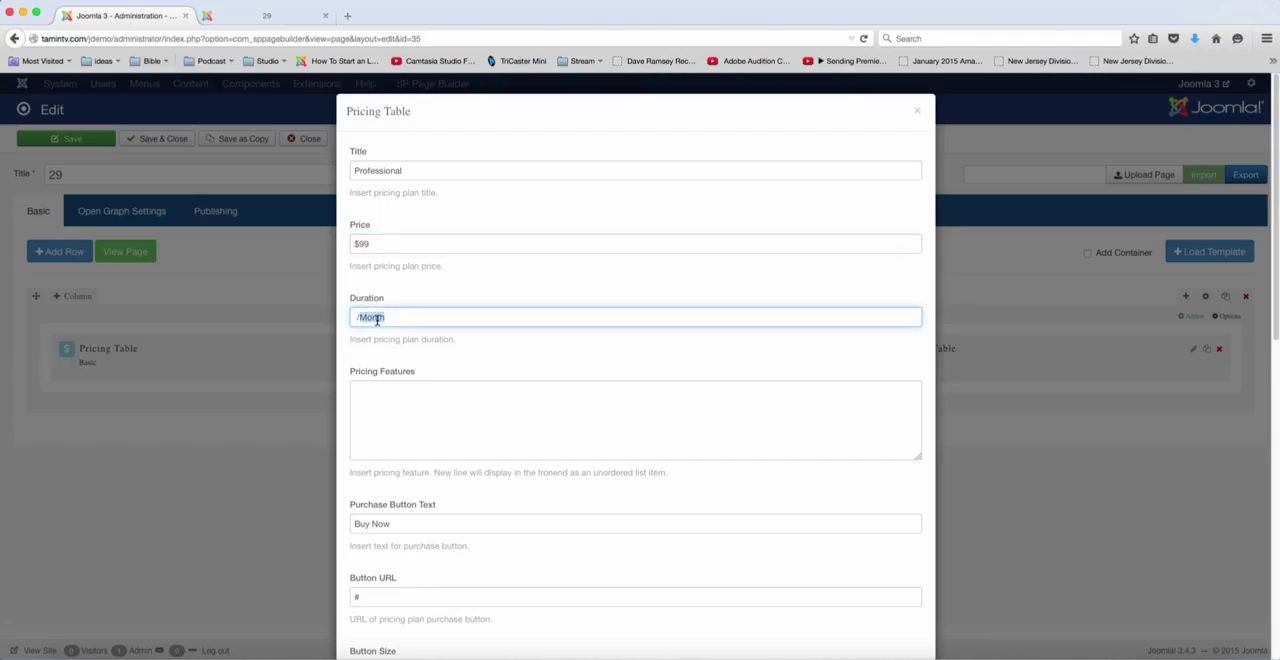
{"action": "type", "text": "/Yearly"}
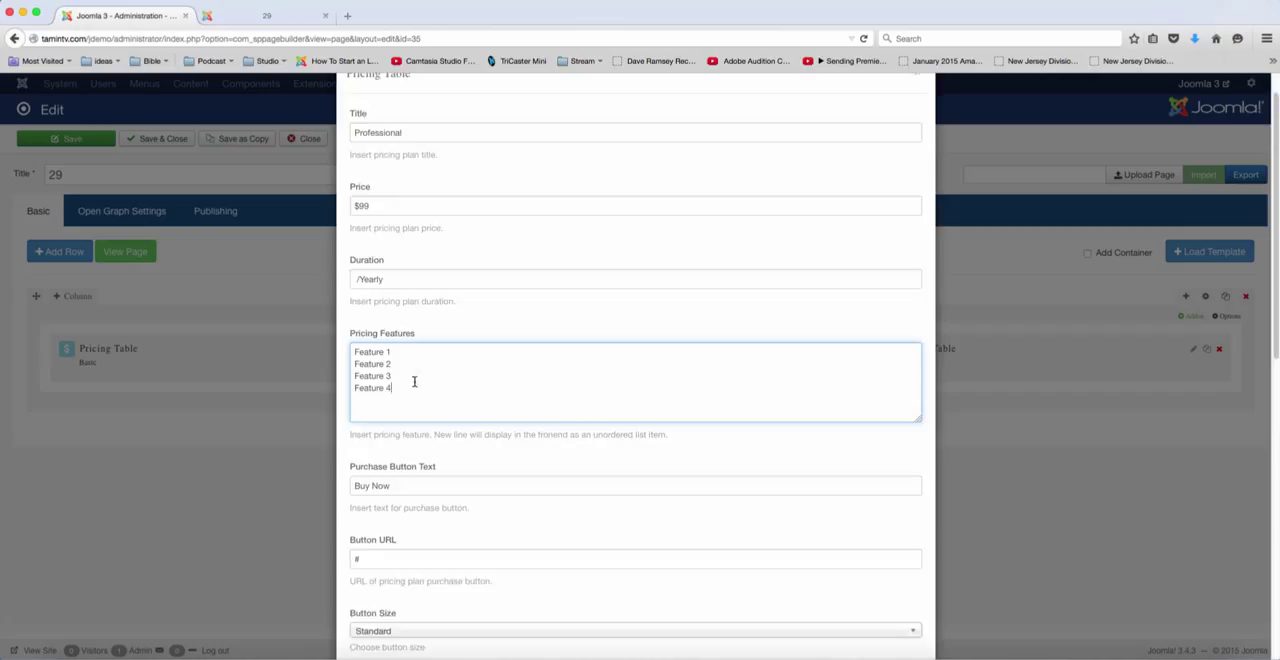
{"action": "scroll", "scroll_direction": "down", "scroll_amount": 3}
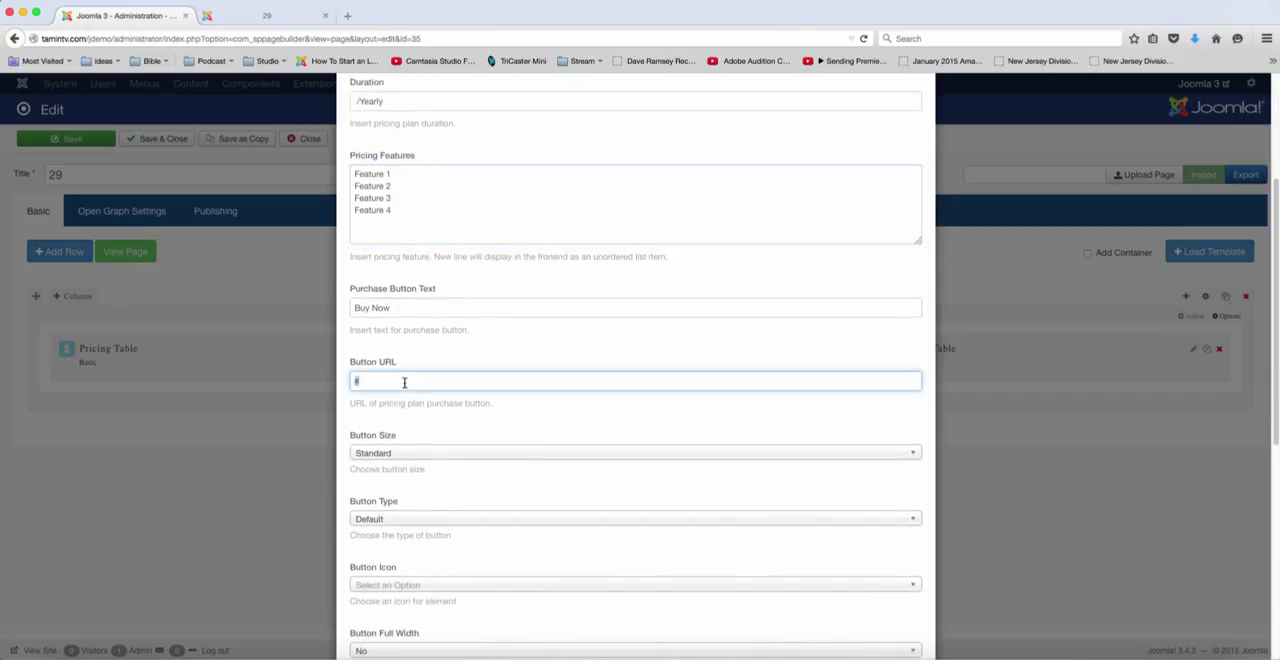
{"action": "type", "text": "http://www."}
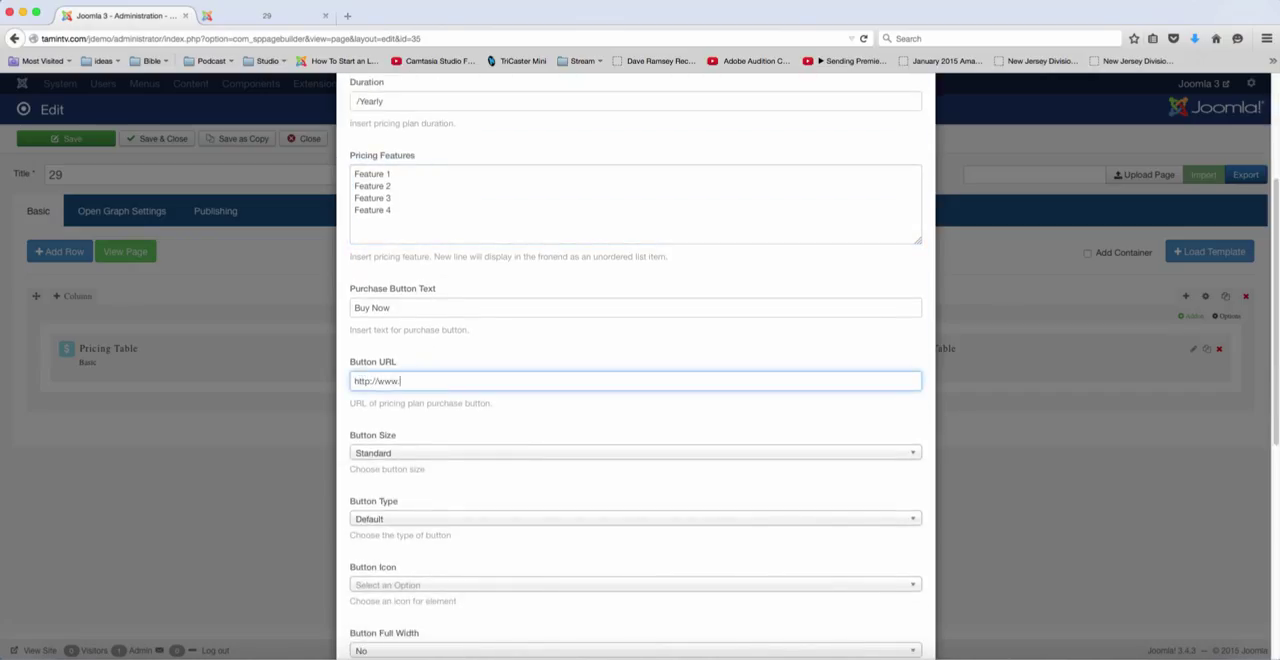
{"action": "type", "text": "linkhere.com"}
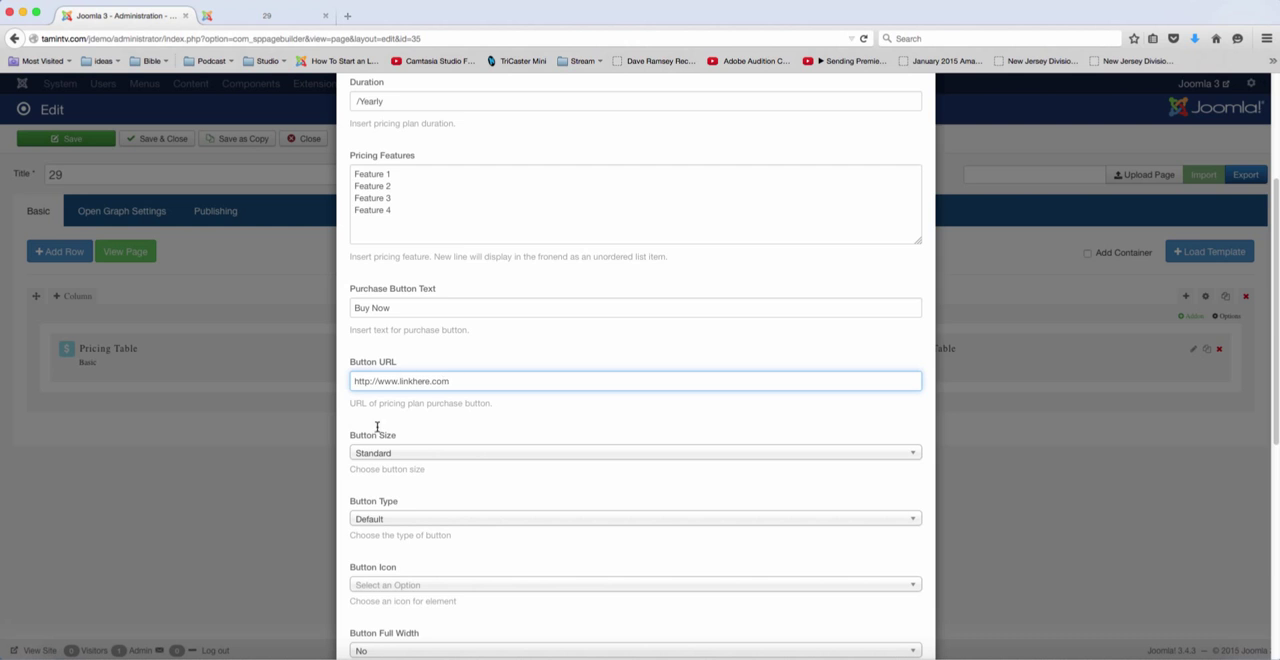
- Give the Professional button the green Success style and centre the table's content
{"action": "left_click", "coordinate": [634, 518]}
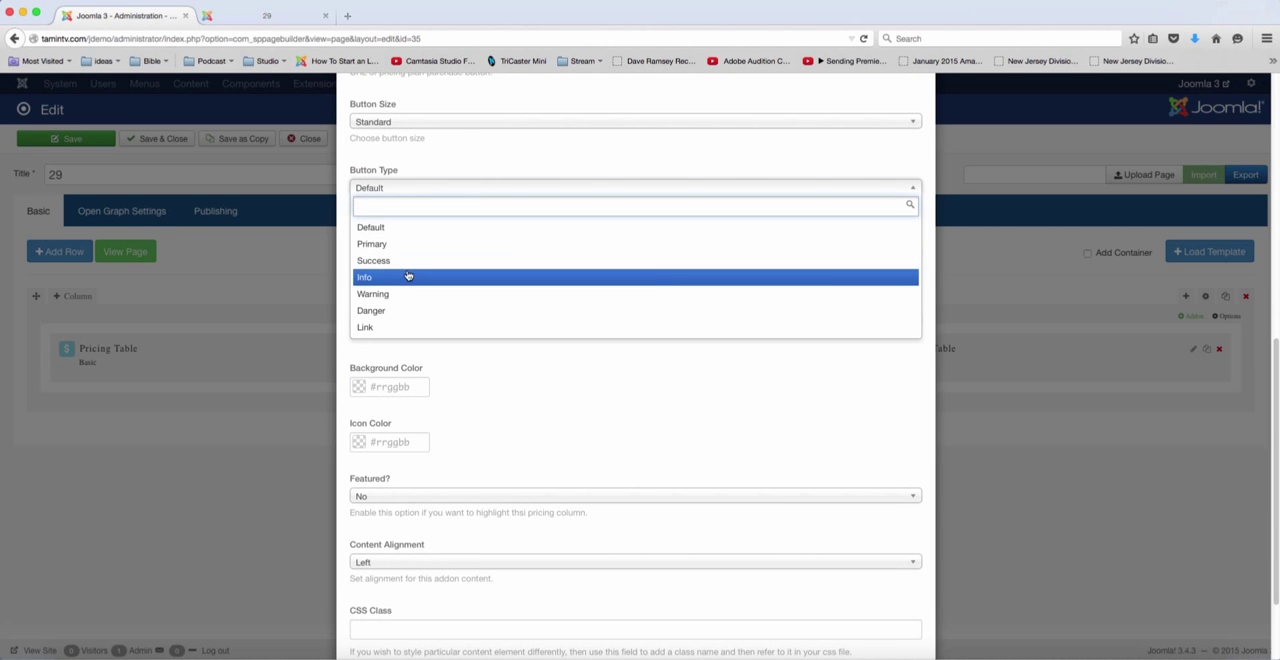
{"action": "left_click", "coordinate": [372, 260]}
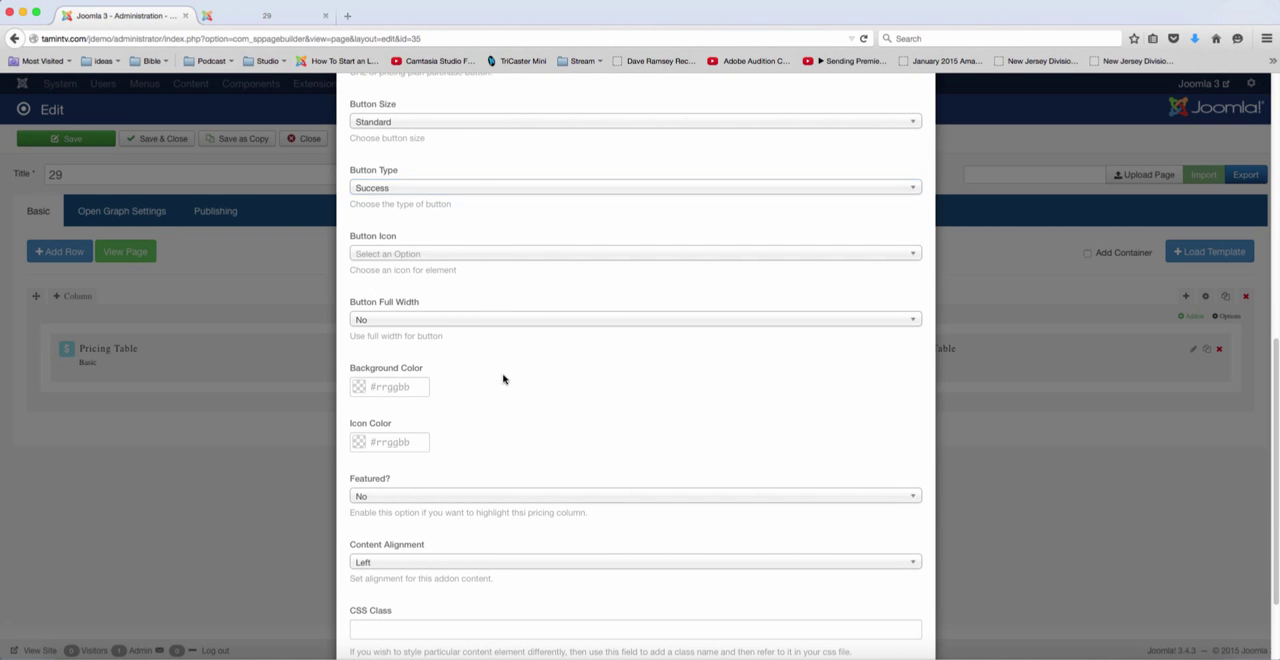
{"action": "left_click", "coordinate": [634, 562]}
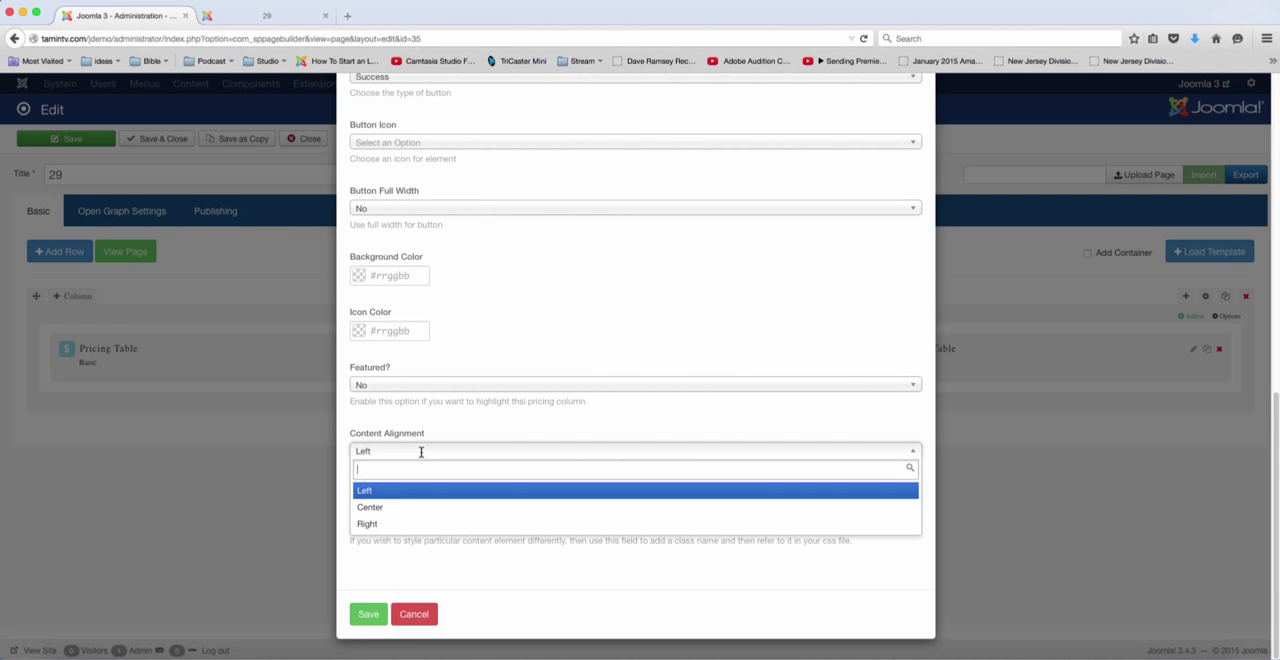
{"action": "left_click", "coordinate": [412, 614]}
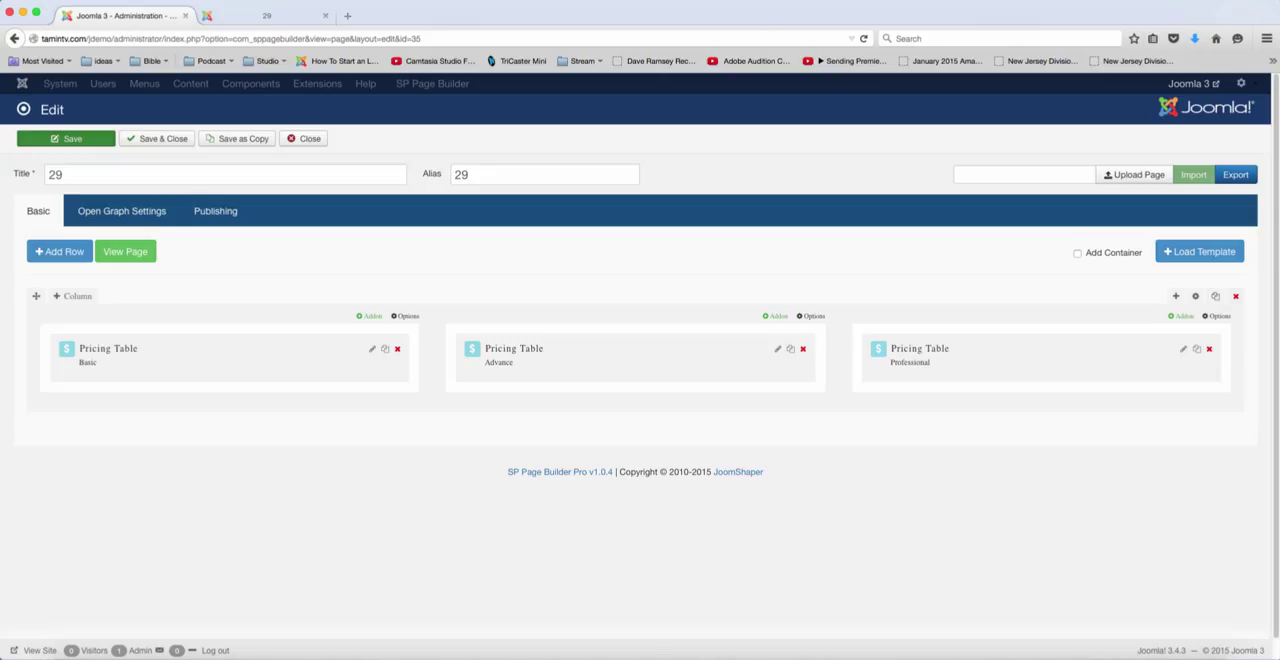
- Save the page and view its three pricing tables on the live front end
{"action": "left_click", "coordinate": [64, 138]}
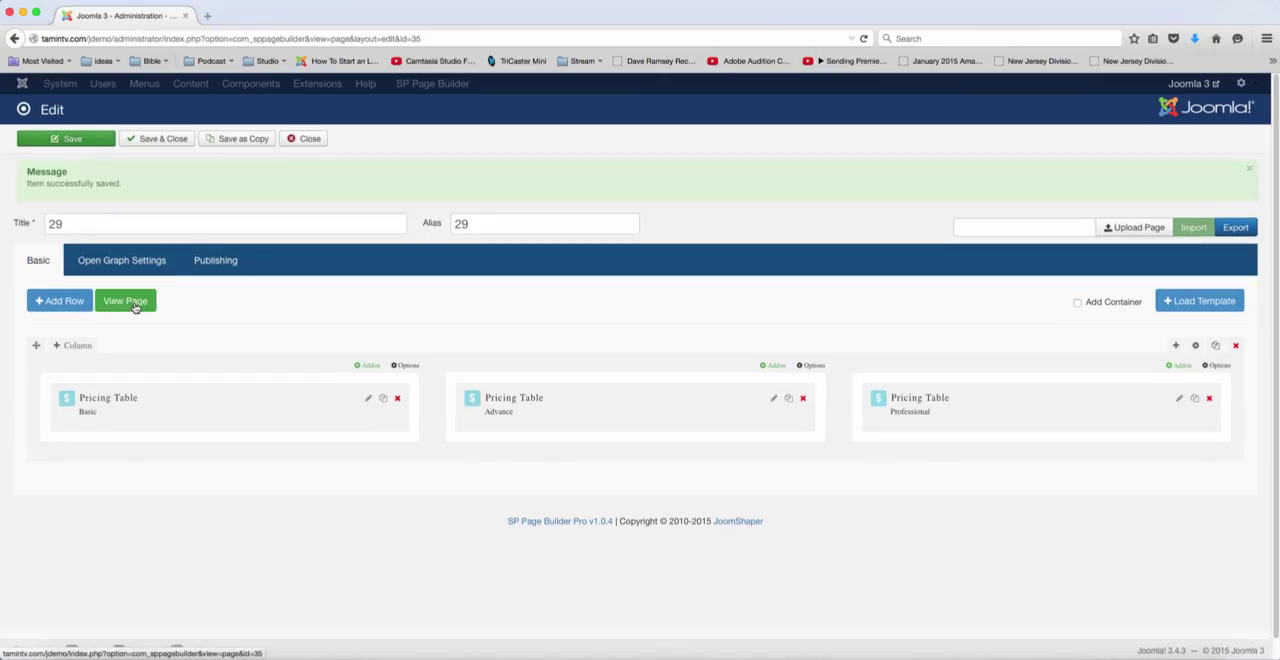
{"action": "left_click", "coordinate": [124, 300]}
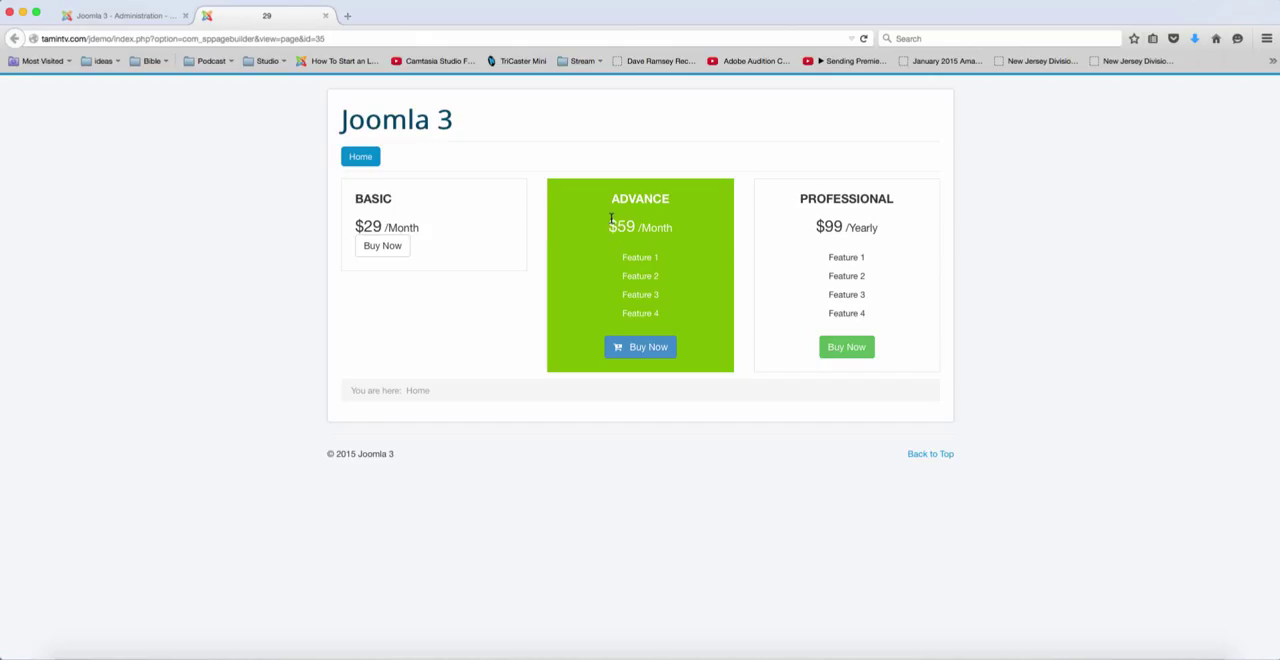
{"action": "mouse_move", "coordinate": [420, 260]}
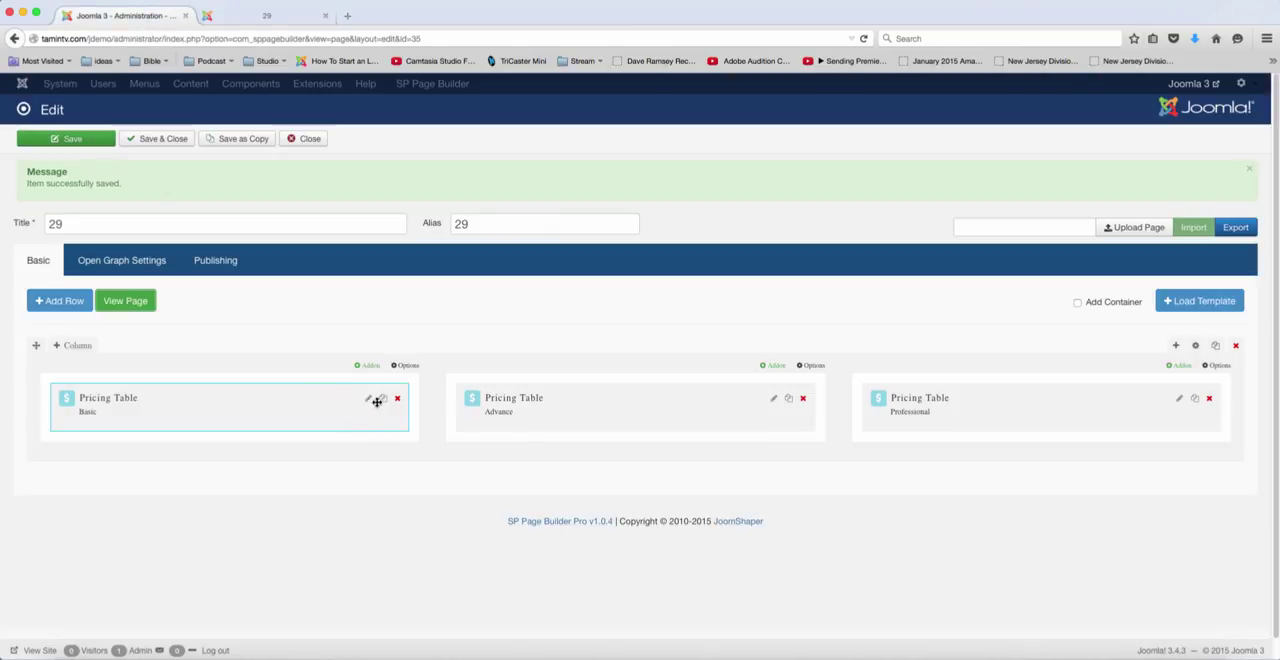
- Set the Basic pricing table's Background Color to blue
{"action": "left_click", "coordinate": [368, 398]}
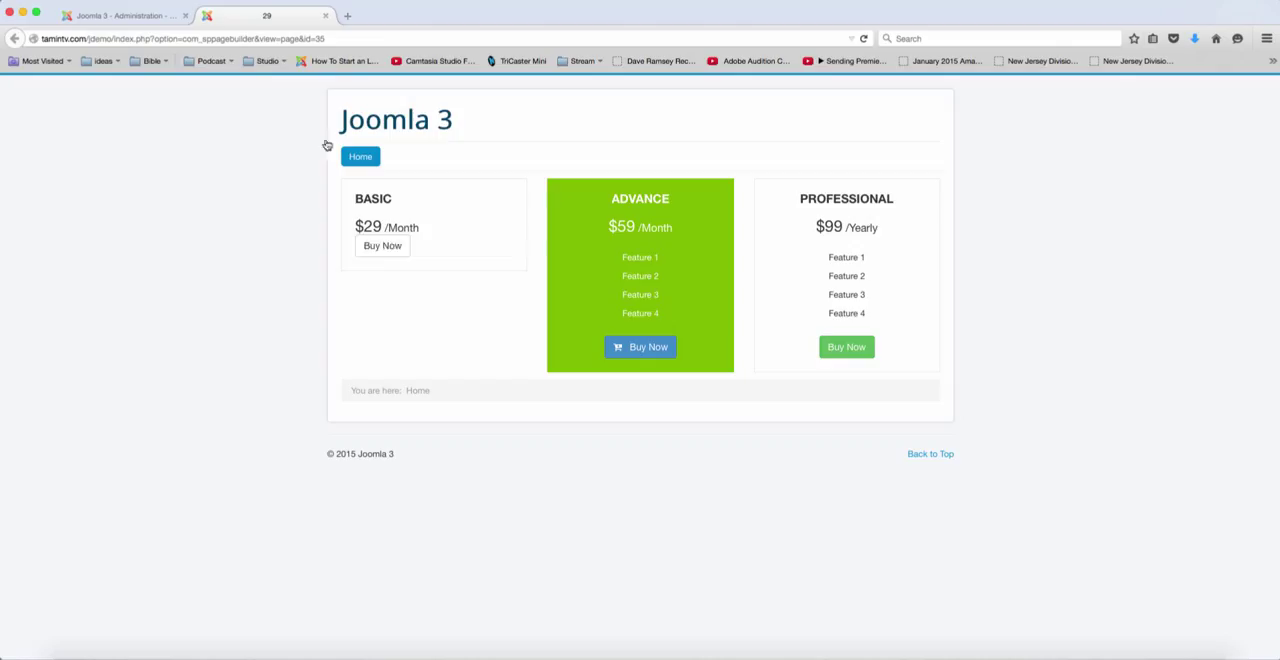
{"action": "mouse_move", "coordinate": [636, 248]}
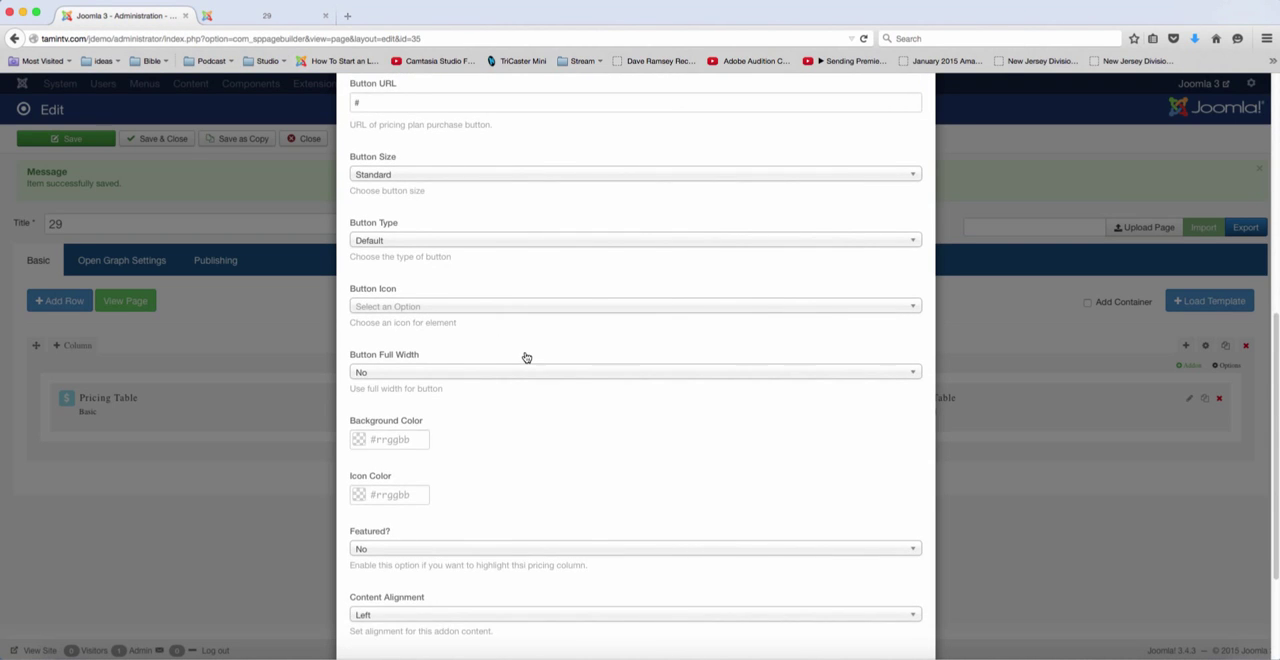
{"action": "scroll", "scroll_direction": "down", "scroll_amount": 3}
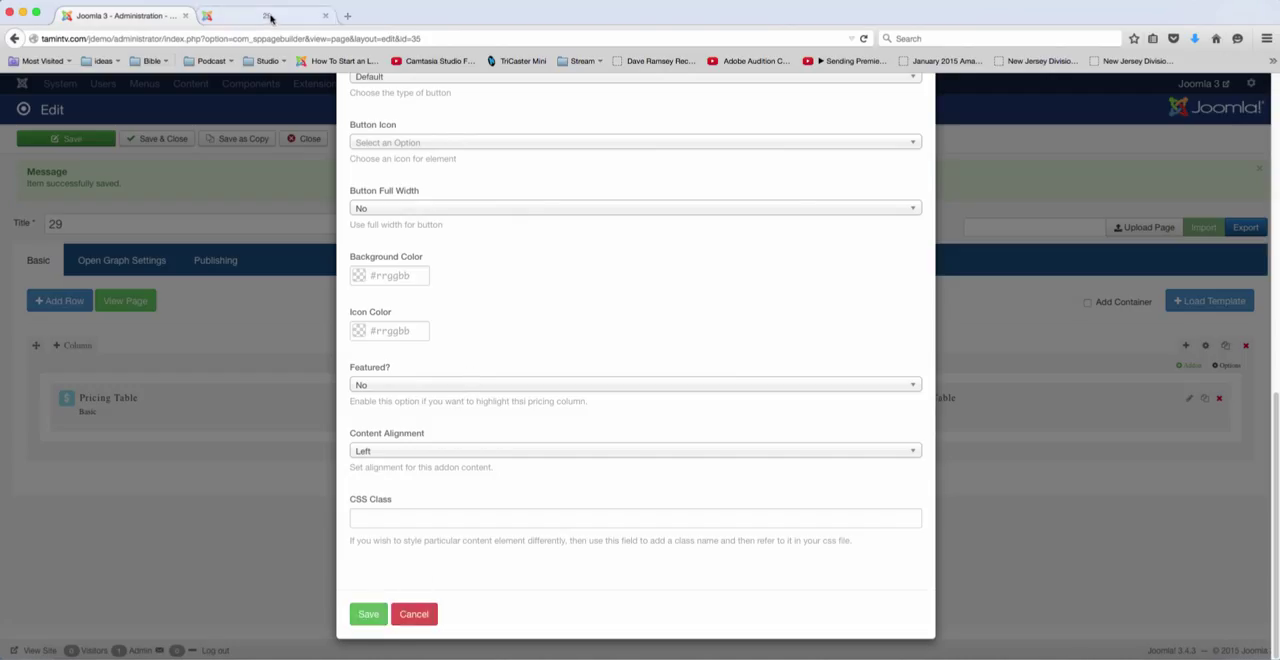
{"action": "left_click", "coordinate": [264, 16]}
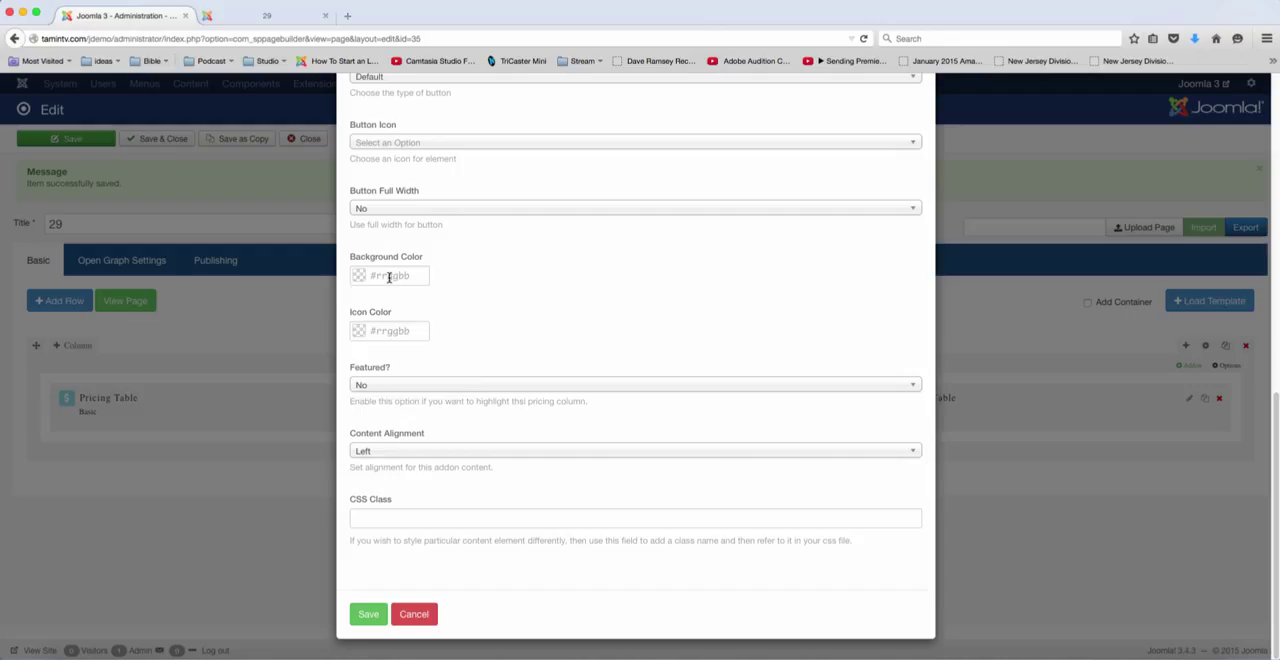
{"action": "left_click", "coordinate": [388, 276]}
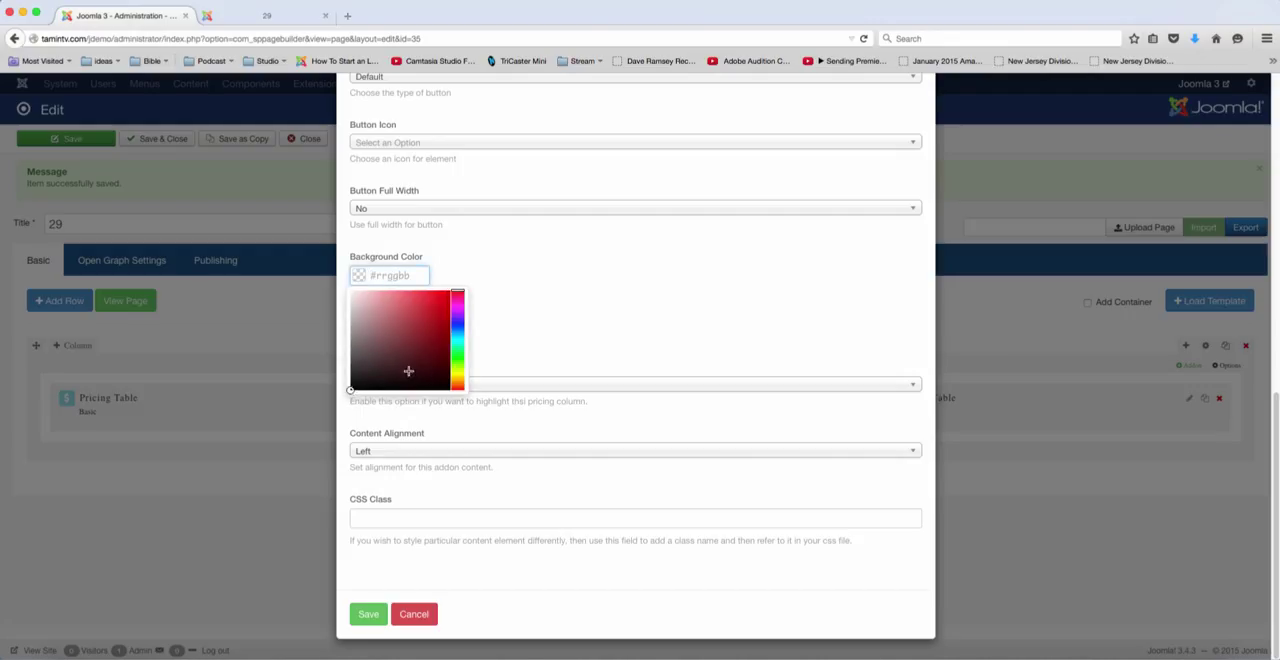
{"action": "left_click", "coordinate": [456, 336]}
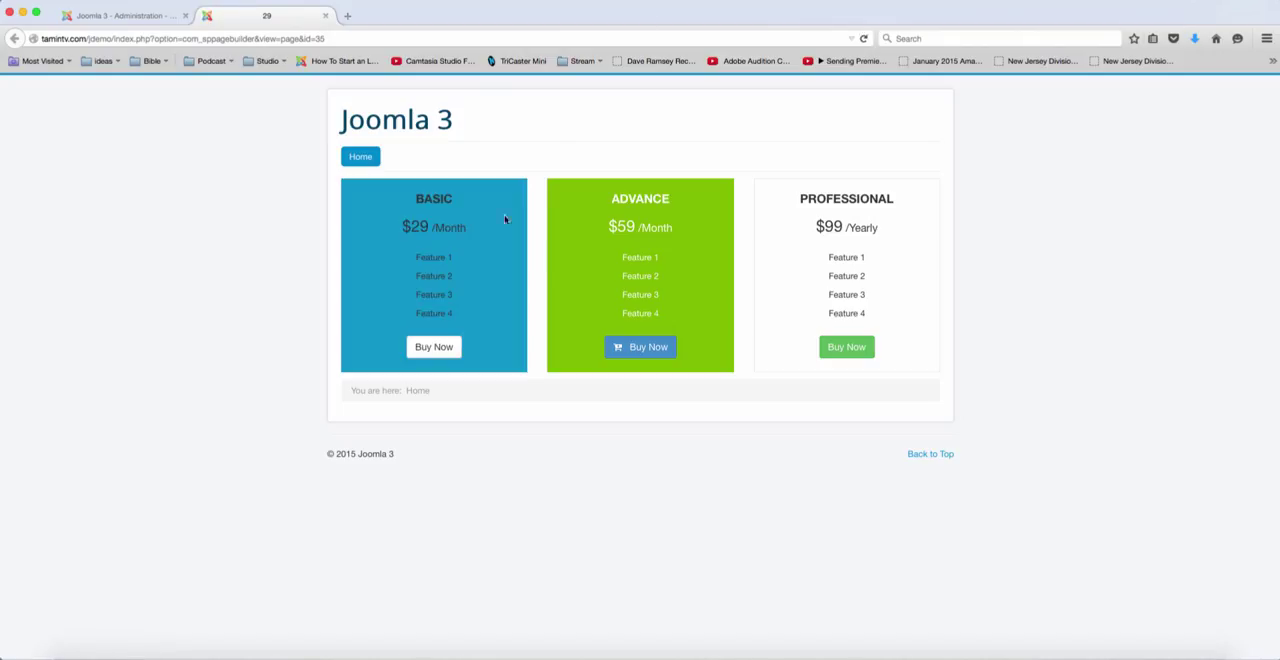
{"action": "mouse_move", "coordinate": [864, 220]}
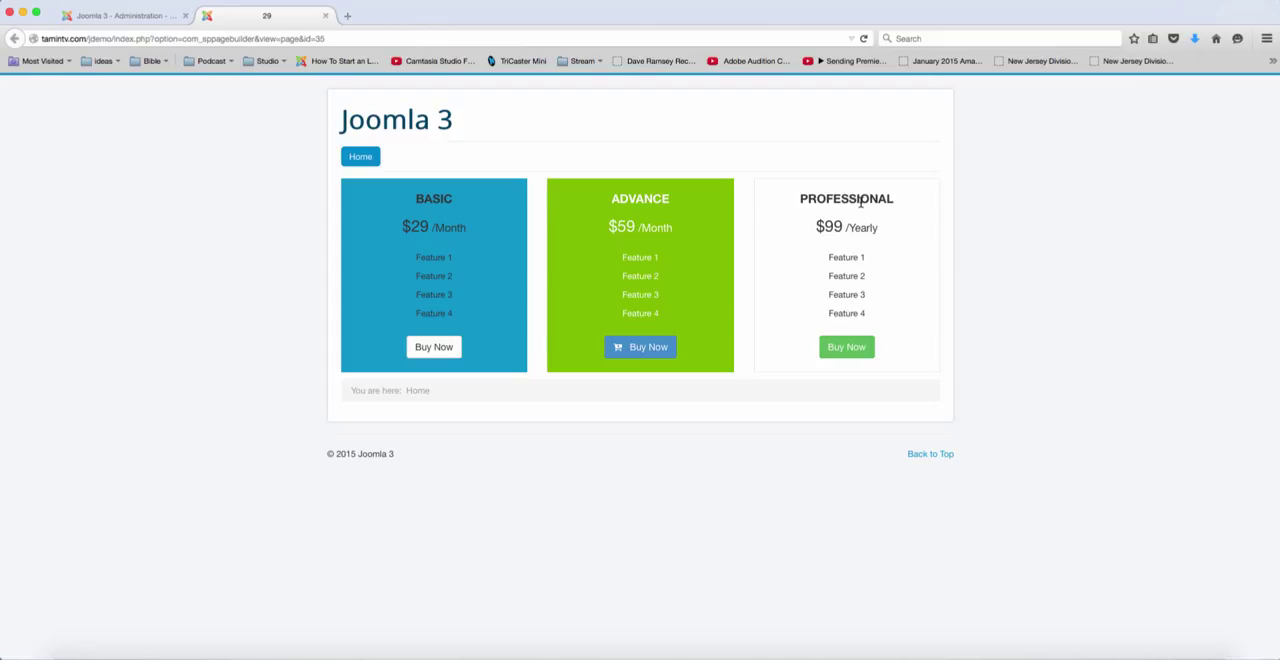
{"action": "mouse_move", "coordinate": [536, 258]}
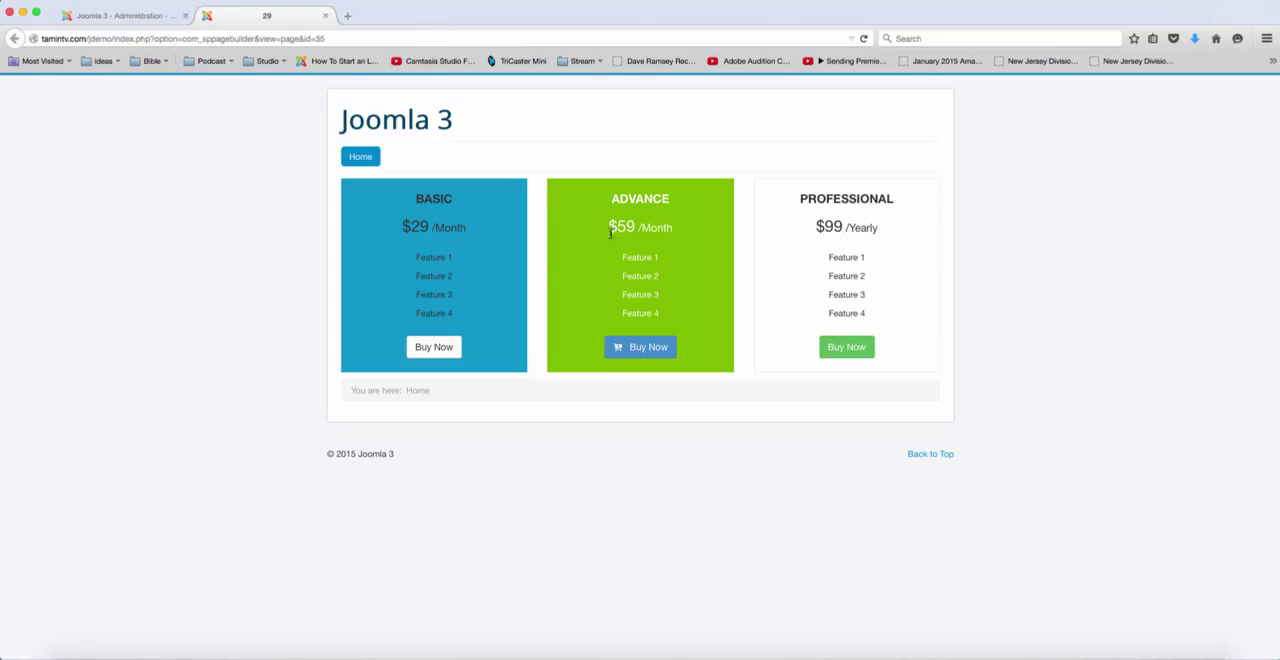
{"action": "mouse_move", "coordinate": [536, 272]}
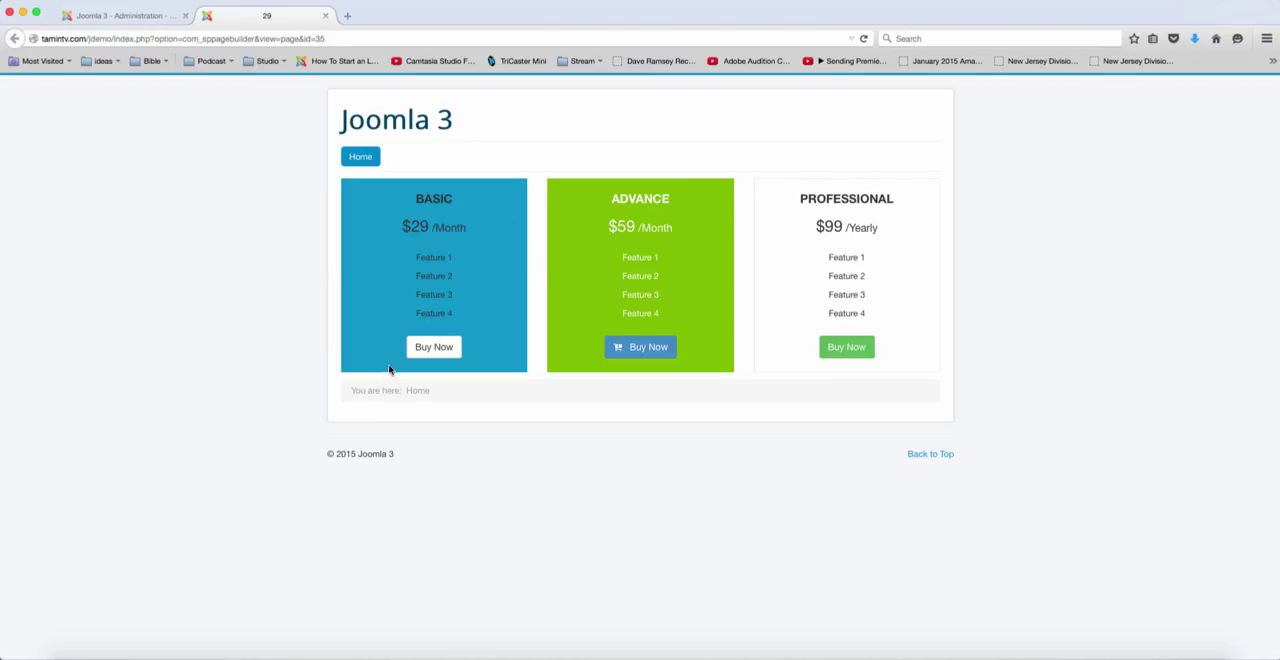
{"action": "mouse_move", "coordinate": [434, 348]}
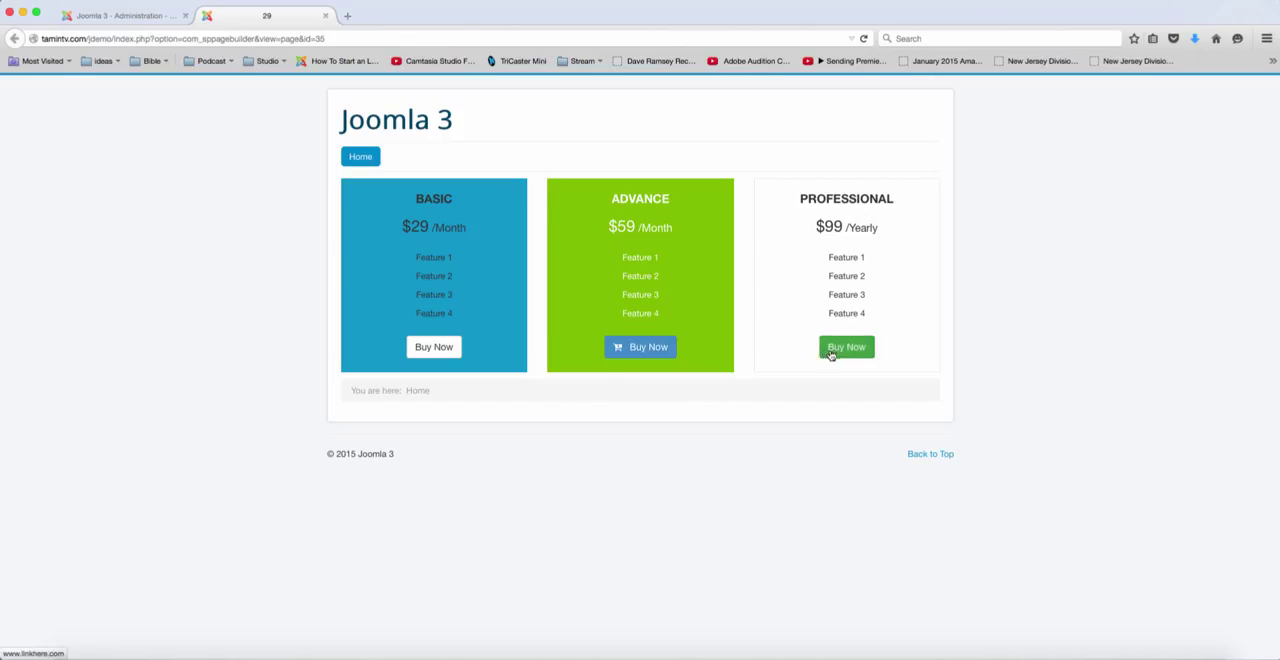
{"action": "mouse_move", "coordinate": [662, 330]}
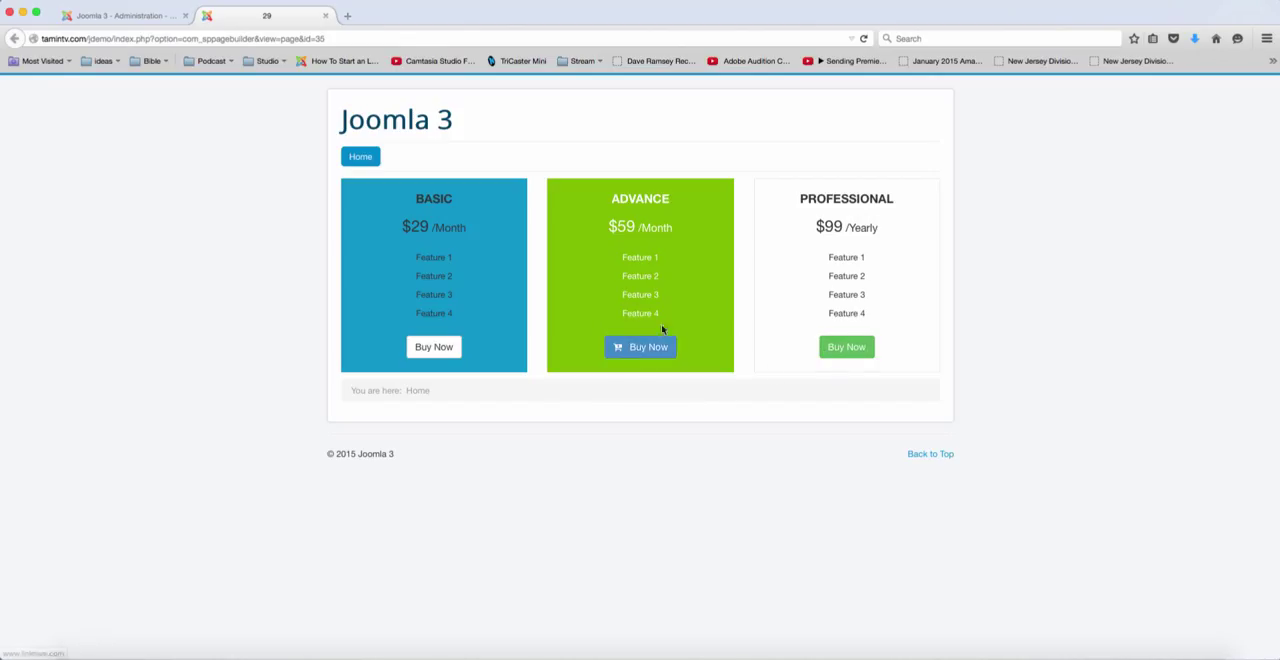